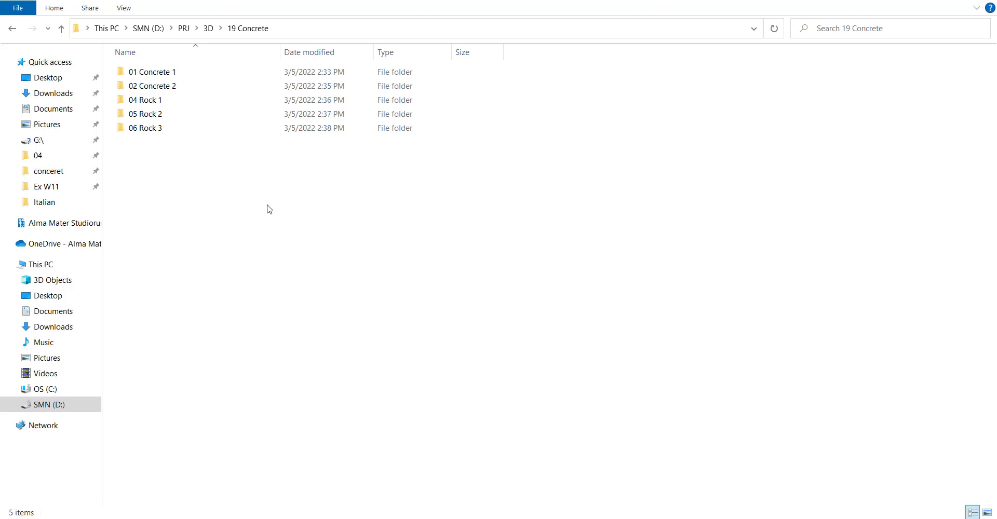
pyautogui.moveTo(191, 136)
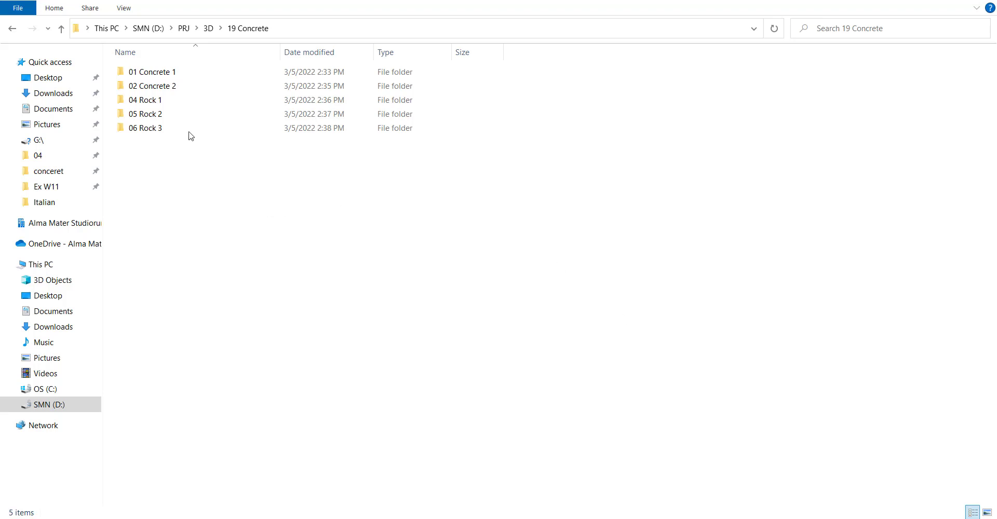
pyautogui.moveTo(225, 186)
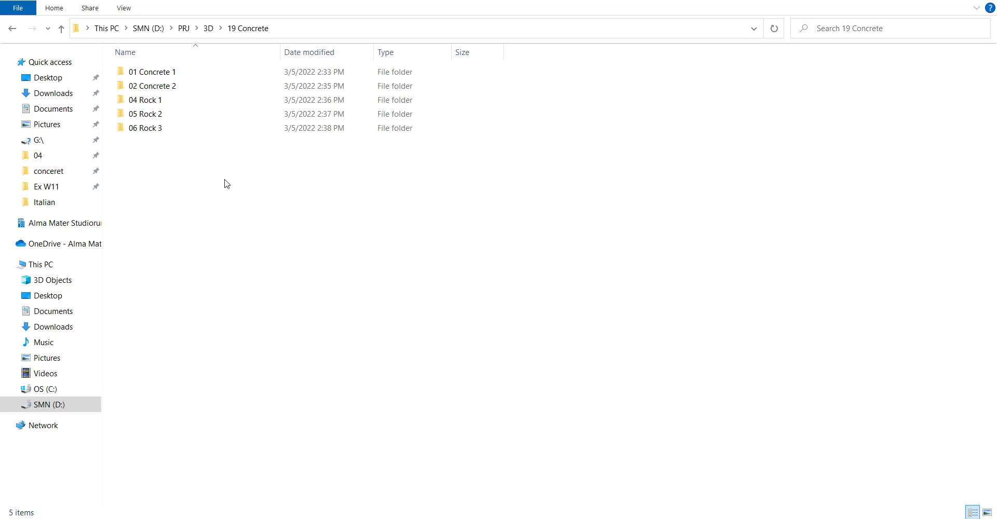
# Step: Navigate into 01 Concrete 1 > SBSAR to reach the Concrete 1.sbsar file
pyautogui.click(152, 71)
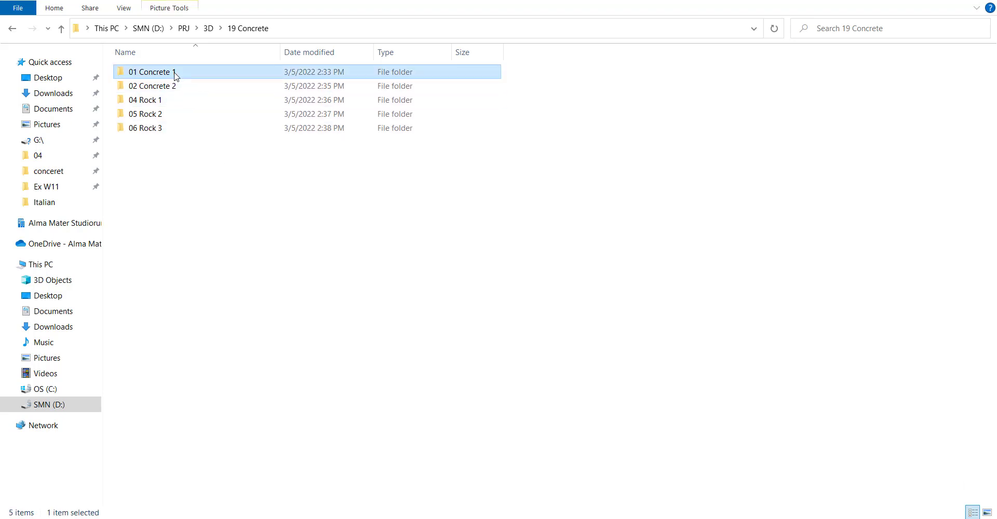
pyautogui.doubleClick(151, 71)
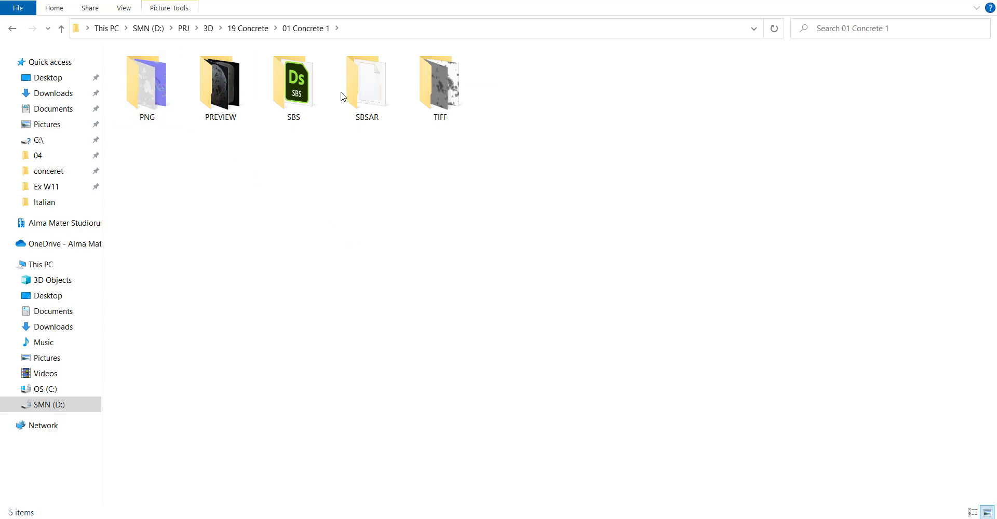
pyautogui.click(367, 83)
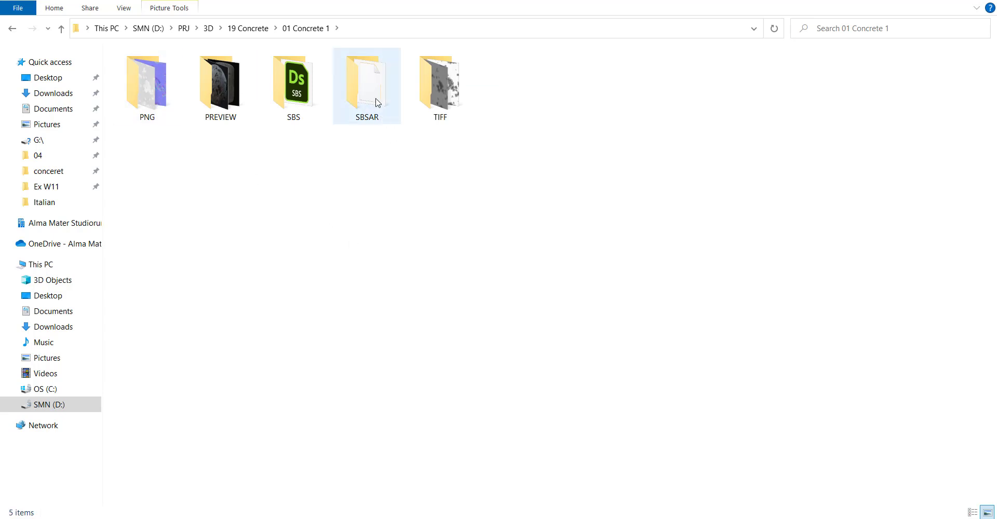
pyautogui.doubleClick(366, 83)
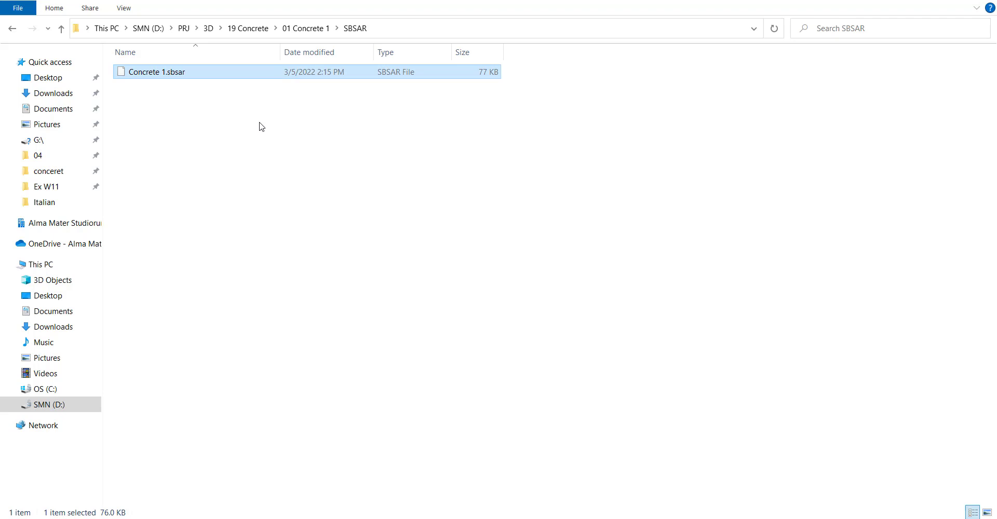
pyautogui.moveTo(148, 75)
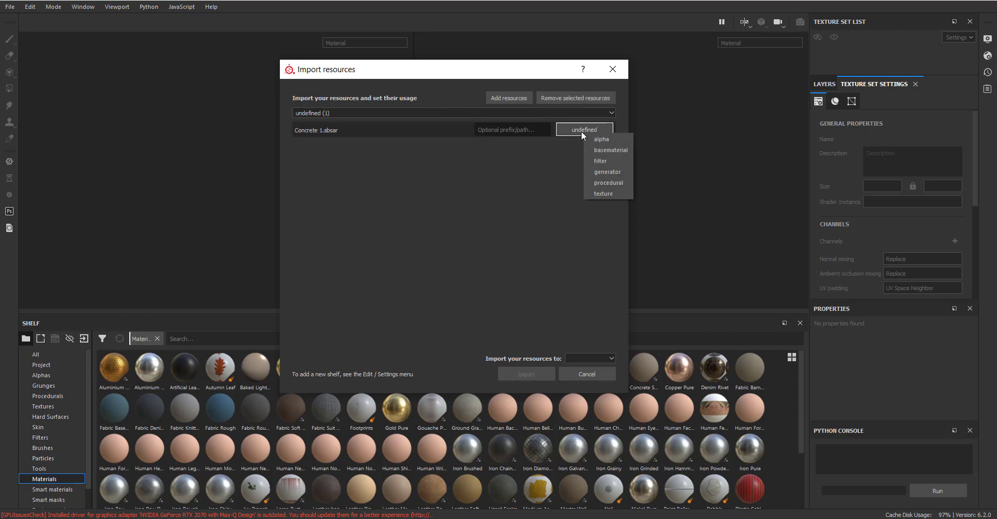
# Step: Import Concrete 1.sbsar as basematerial with prefix 'ConcreteDamge' into the shelf
pyautogui.click(610, 150)
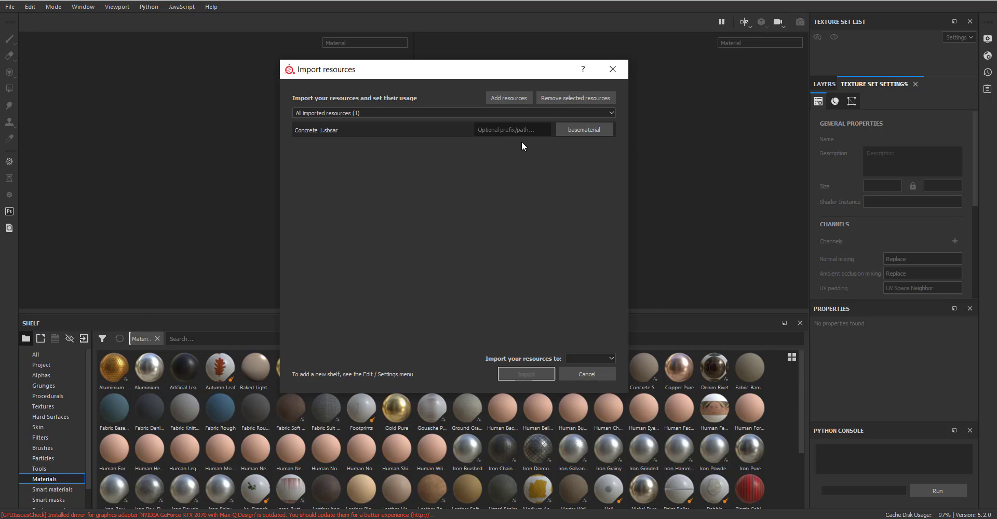
pyautogui.write('Concre')
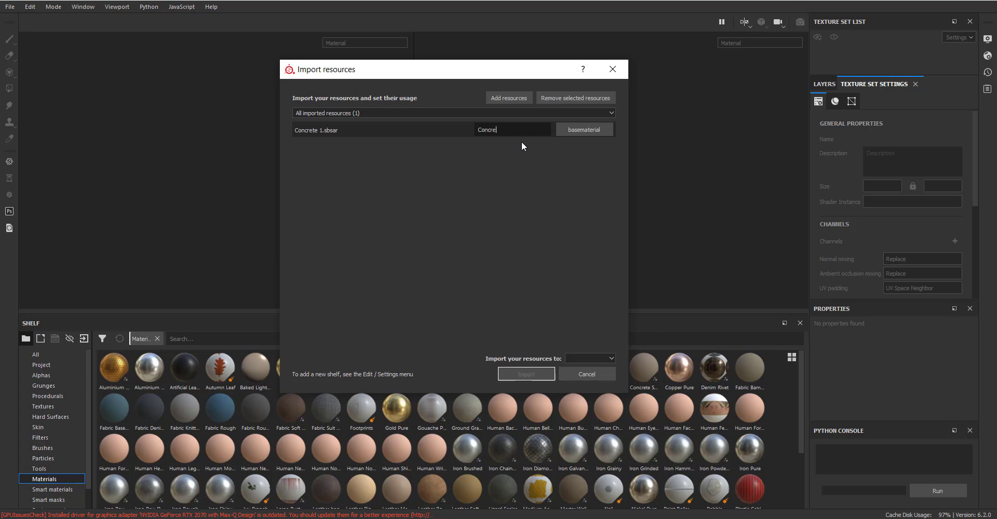
pyautogui.write('te')
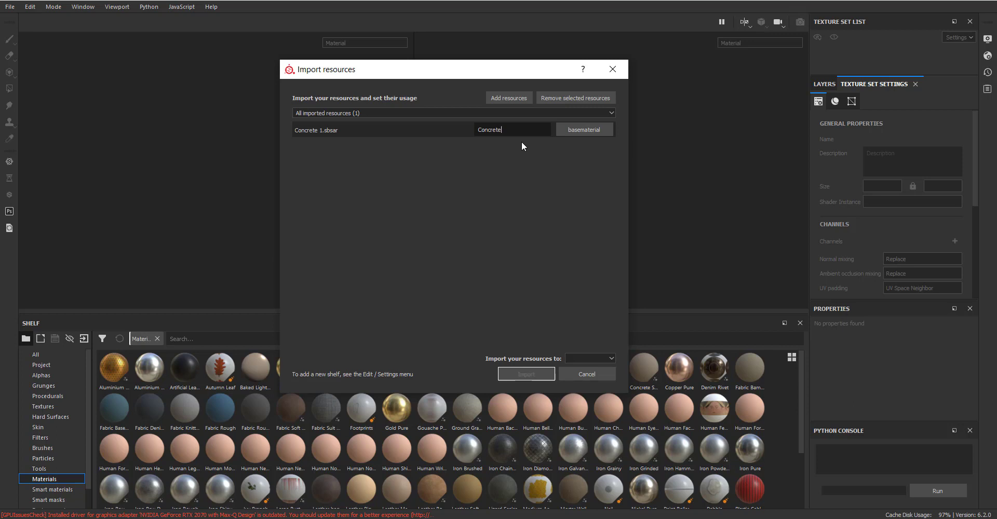
pyautogui.write('D')
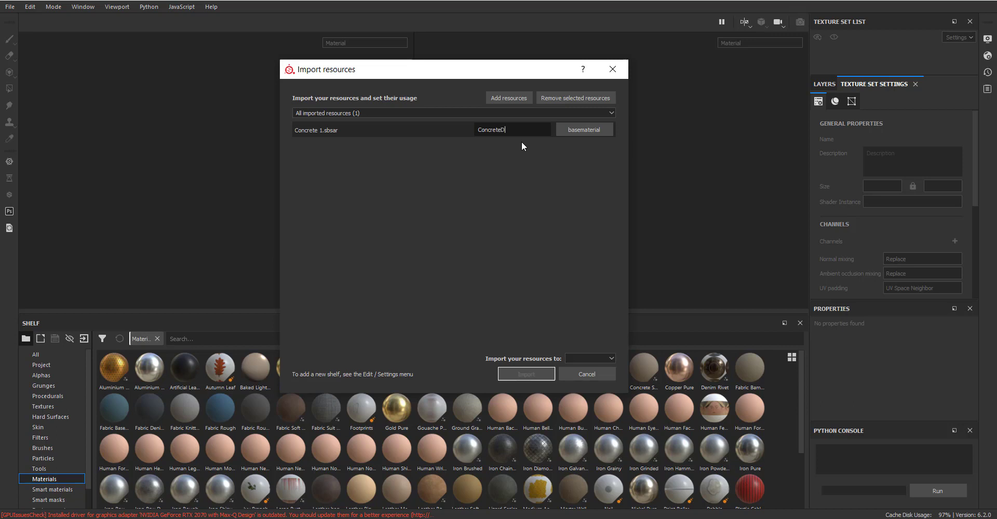
pyautogui.write('a')
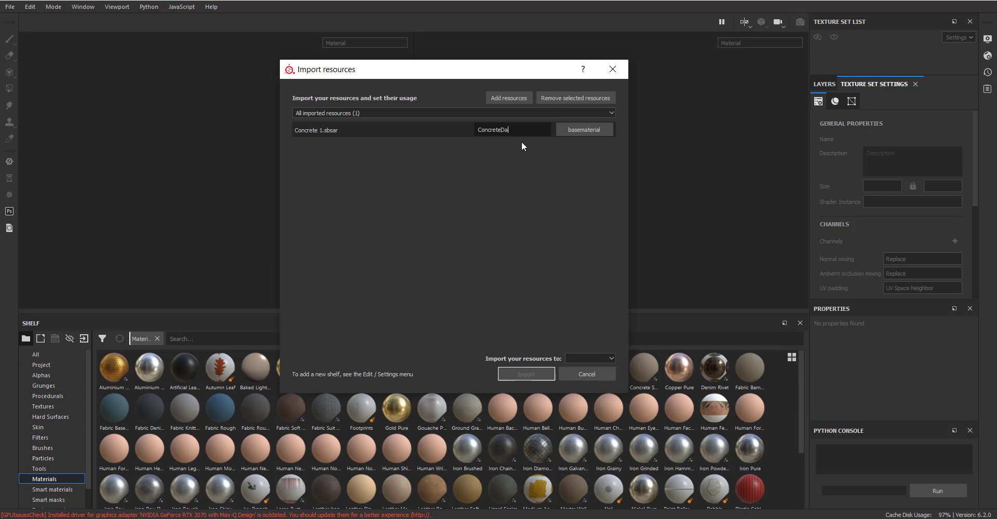
pyautogui.write('mge')
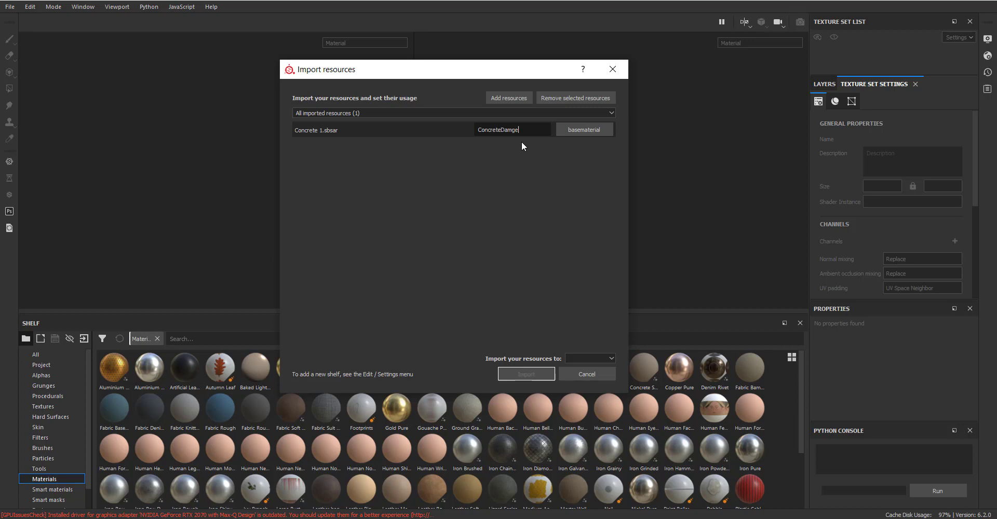
pyautogui.click(589, 358)
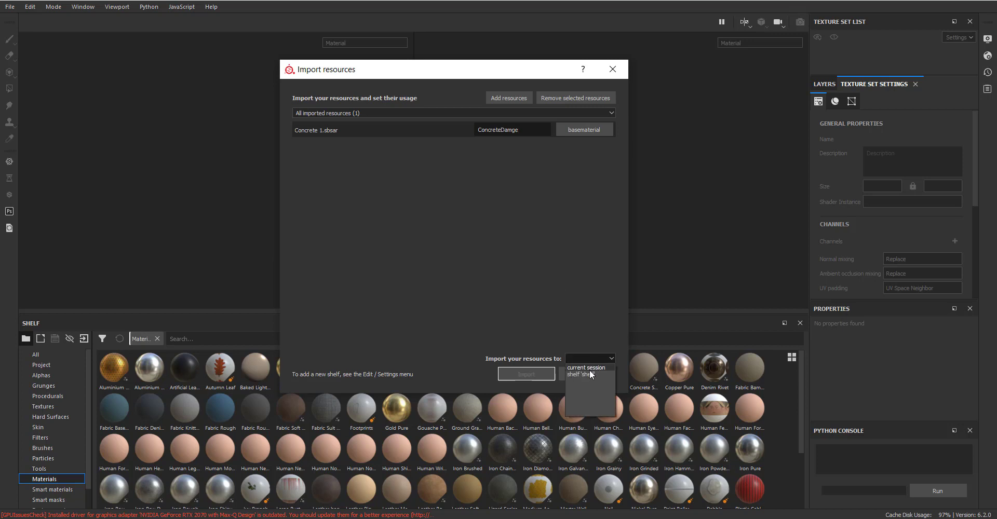
pyautogui.click(525, 374)
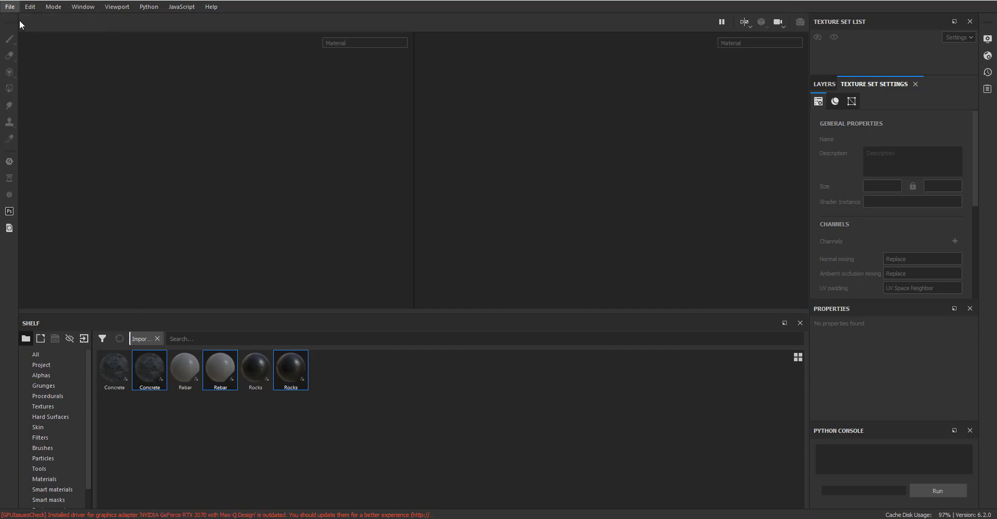
# Step: Create a new project on ball.obj at 1024 document resolution showing the concrete sphere
pyautogui.click(9, 6)
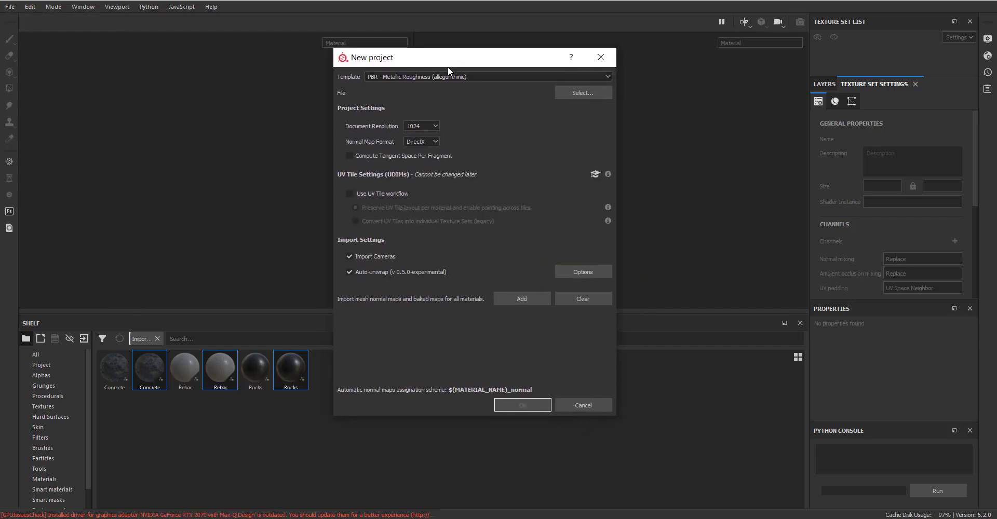
pyautogui.click(582, 92)
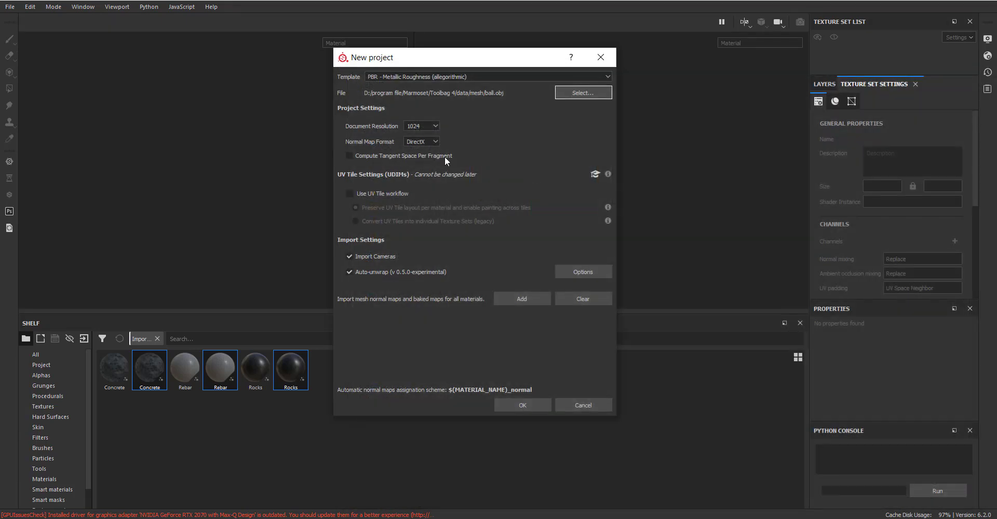
pyautogui.click(420, 125)
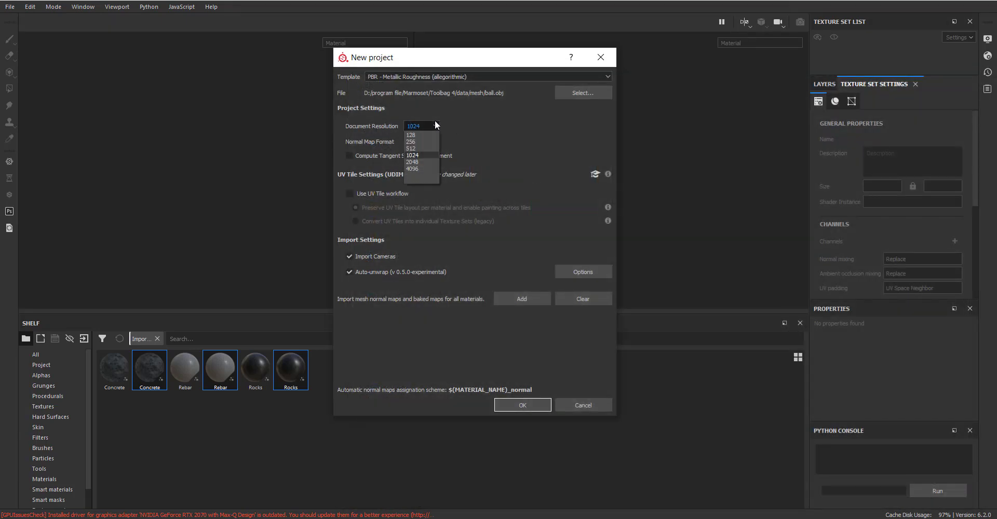
pyautogui.click(412, 155)
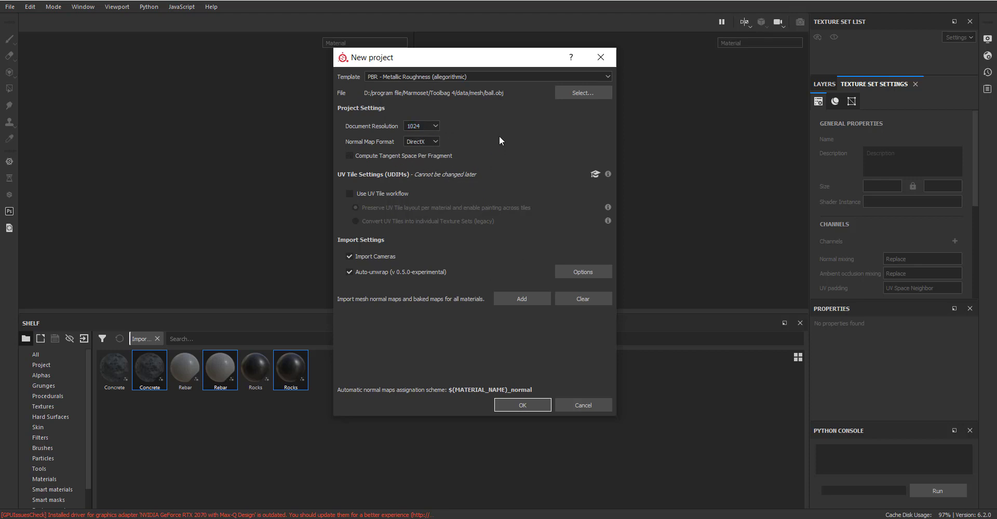
pyautogui.click(420, 125)
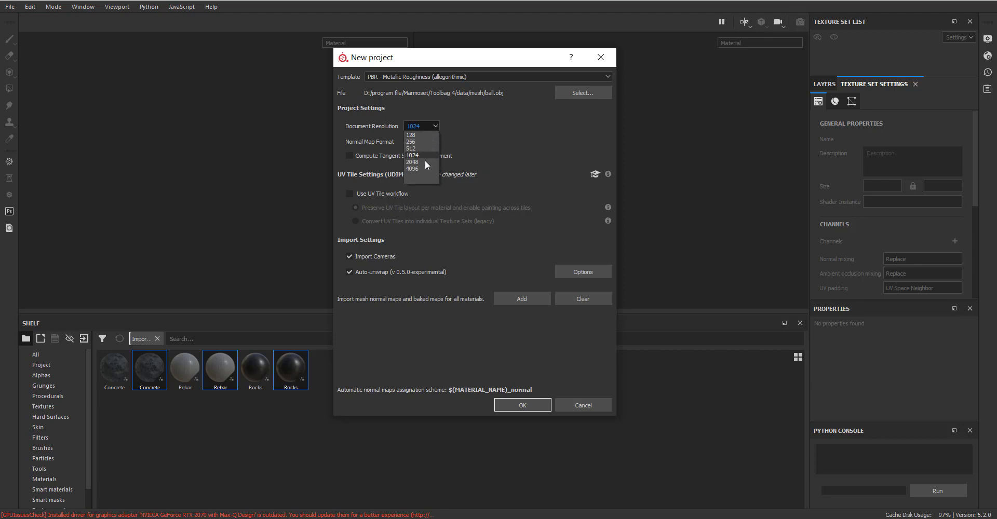
pyautogui.click(413, 154)
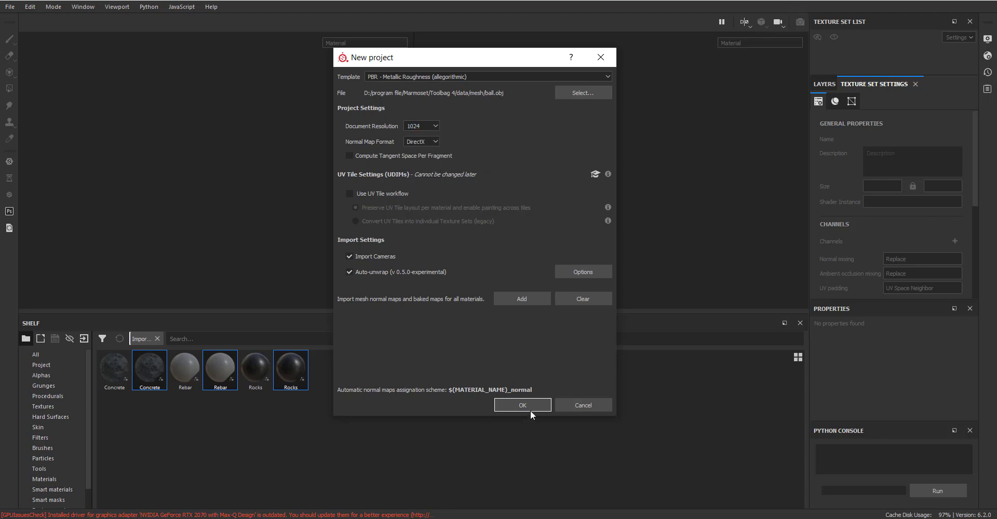
pyautogui.click(522, 405)
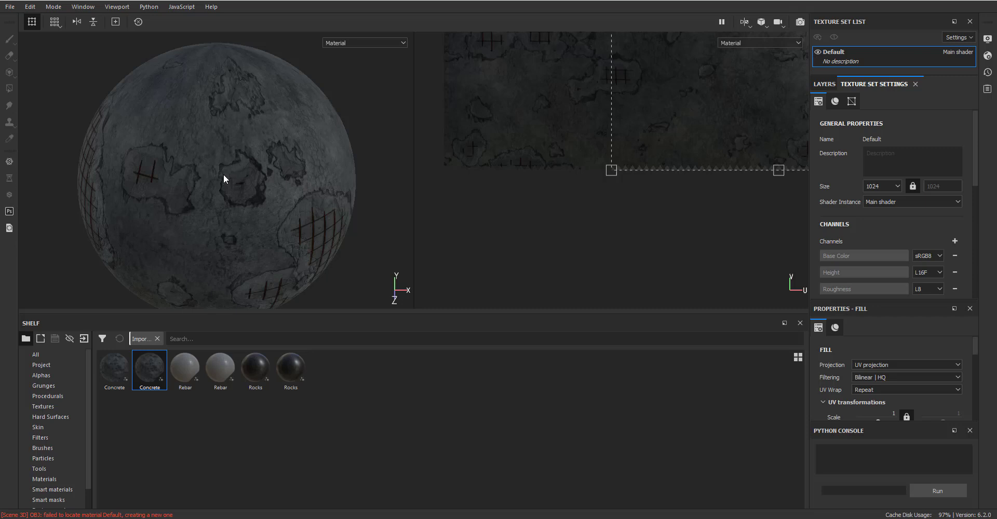
# Step: Raise the fill layer's UV Scale so the concrete tiles more densely on the sphere
pyautogui.moveTo(224, 178); pyautogui.dragTo(270, 167)
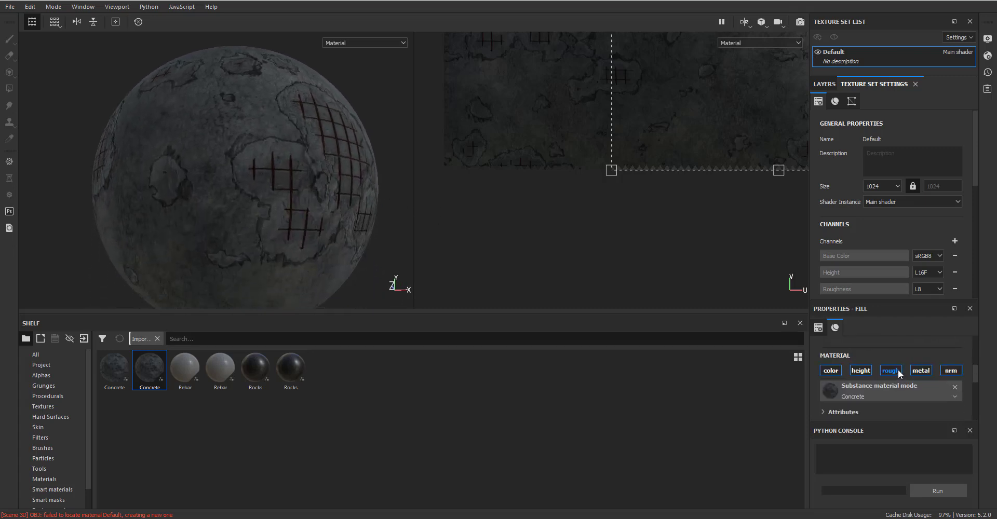
pyautogui.click(835, 327)
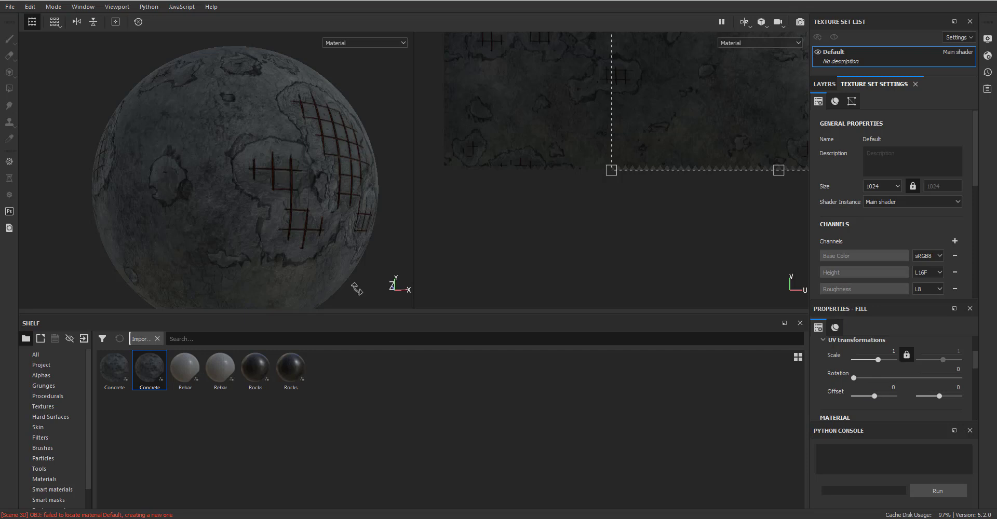
pyautogui.moveTo(874, 358); pyautogui.dragTo(880, 362)
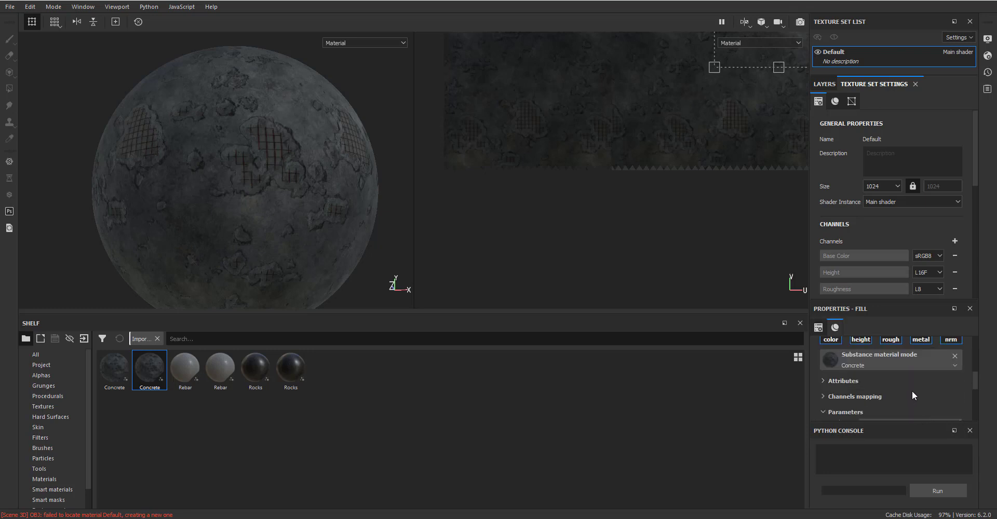
pyautogui.moveTo(895, 299)
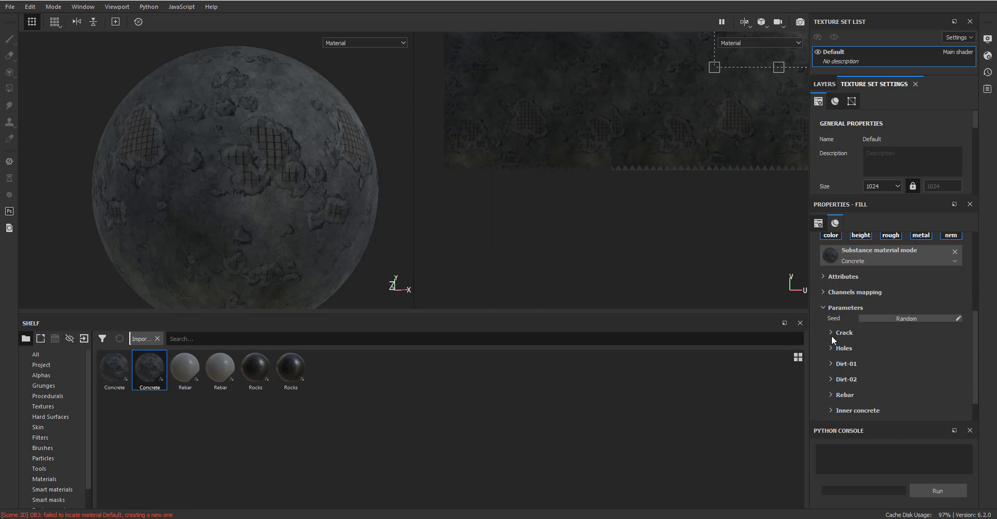
# Step: Adjust the Concrete material's Crack Scale so the rebar grid shows across the sphere
pyautogui.click(843, 332)
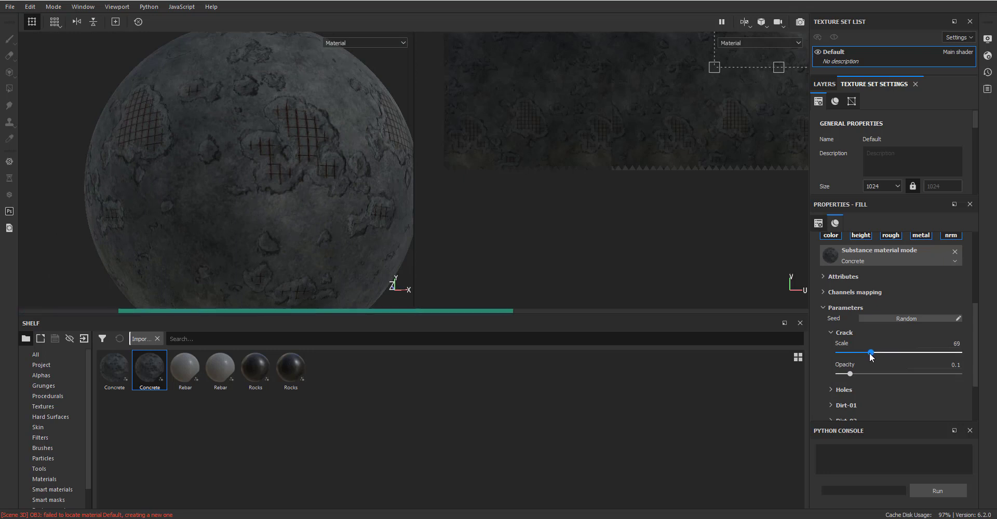
pyautogui.moveTo(848, 374); pyautogui.dragTo(872, 374)
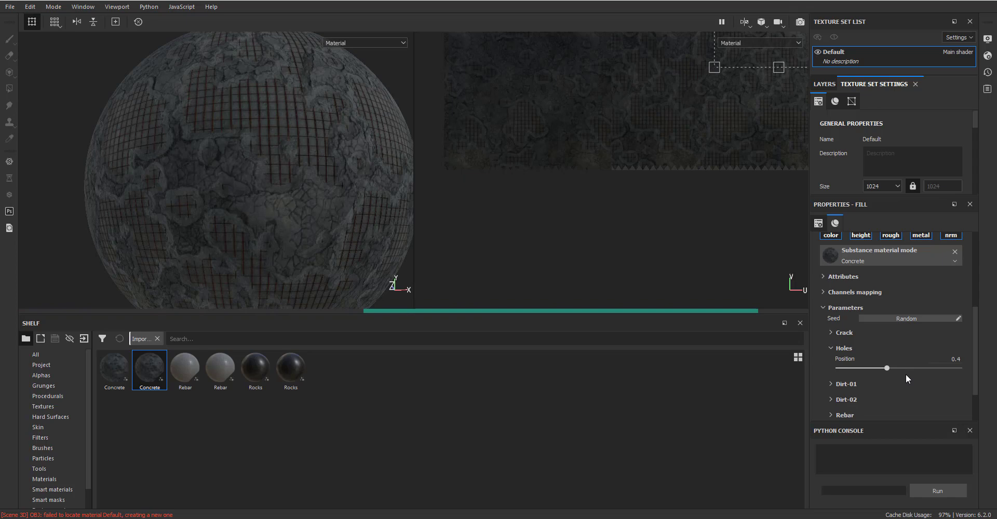
# Step: Tweak the Rebar parameter group, then return to the 01 Concrete 1 folder in File Explorer
pyautogui.click(831, 383)
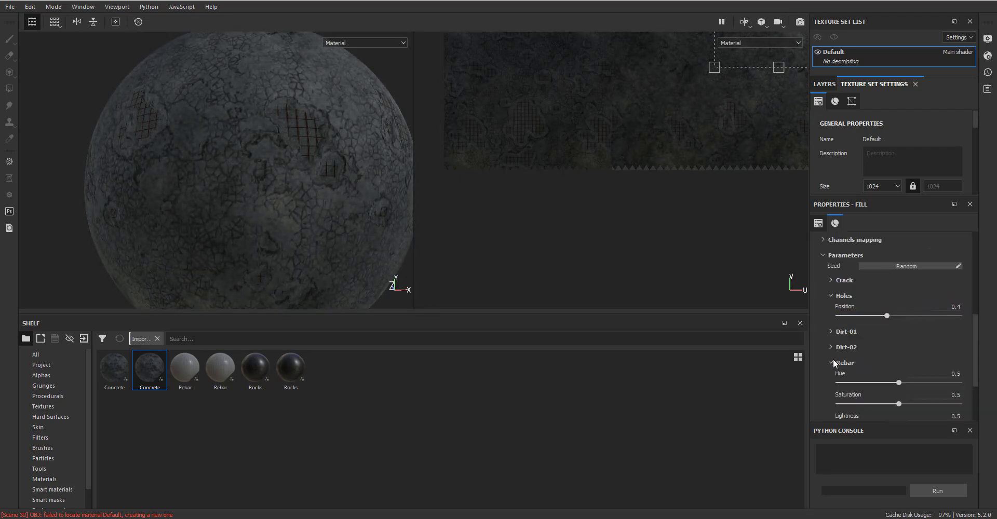
pyautogui.scroll(-3)
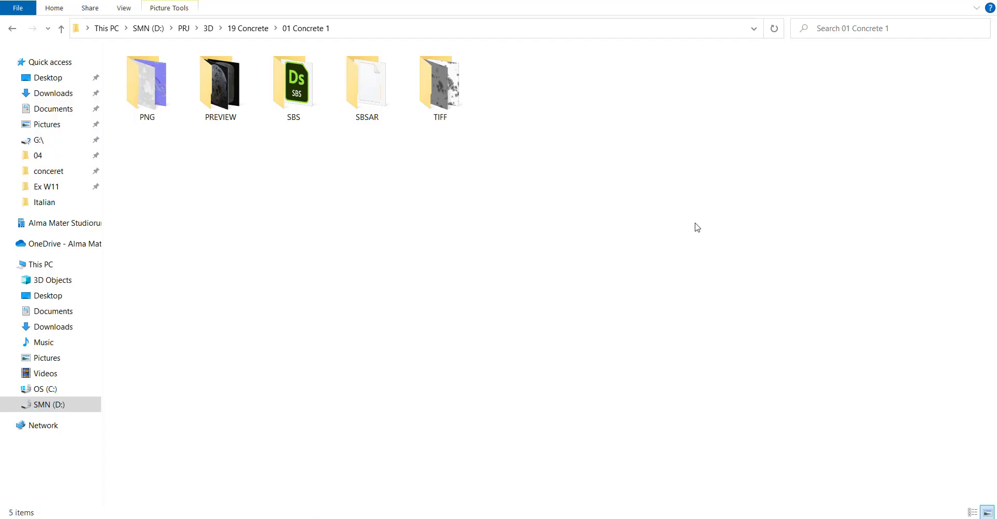
pyautogui.moveTo(411, 206)
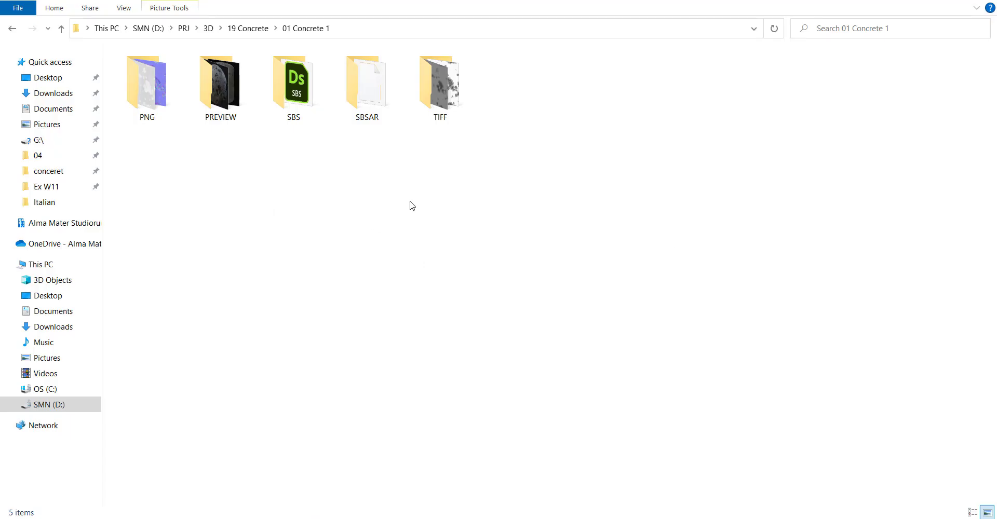
# Step: Switch to the Marmoset Toolbag scene with the plain white cylinder
pyautogui.click(146, 83)
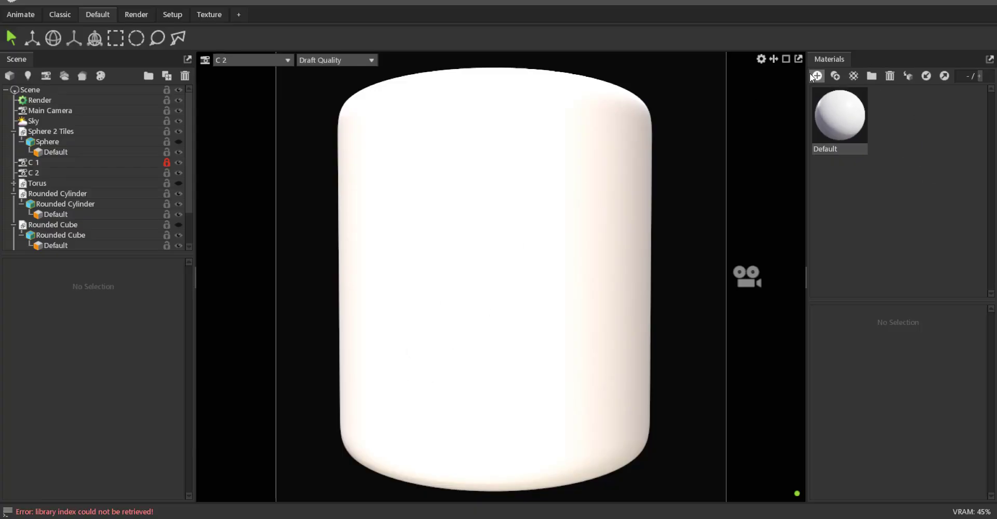
# Step: Create material NewMat01 with Displacement set to Height
pyautogui.click(817, 76)
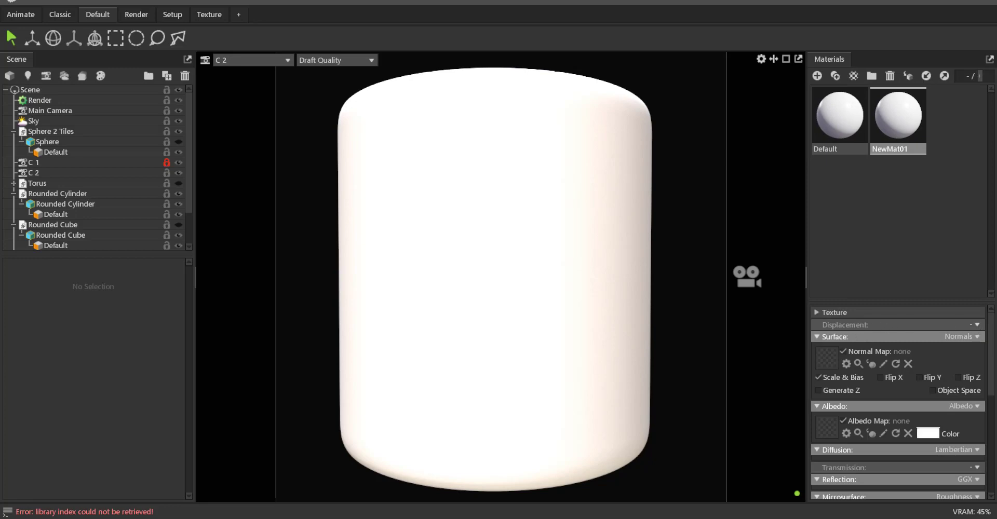
pyautogui.click(962, 336)
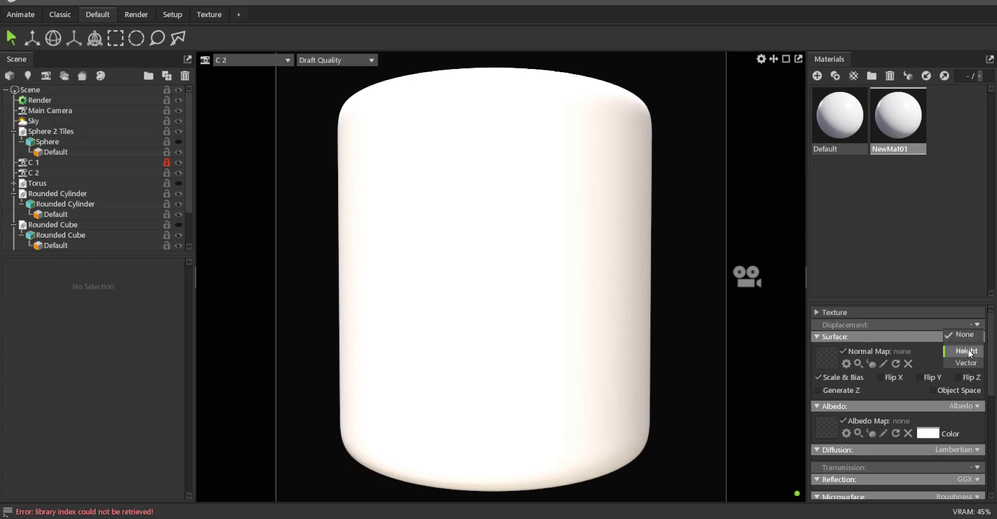
pyautogui.click(966, 351)
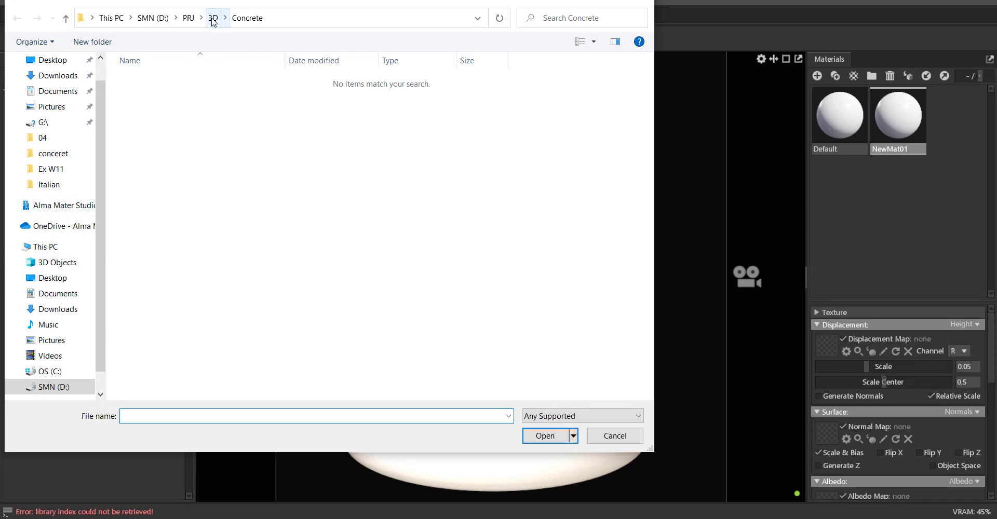
# Step: From 05 Rock 2 > PNG, load the Rock height, normal and base colour maps into NewMat01
pyautogui.click(213, 18)
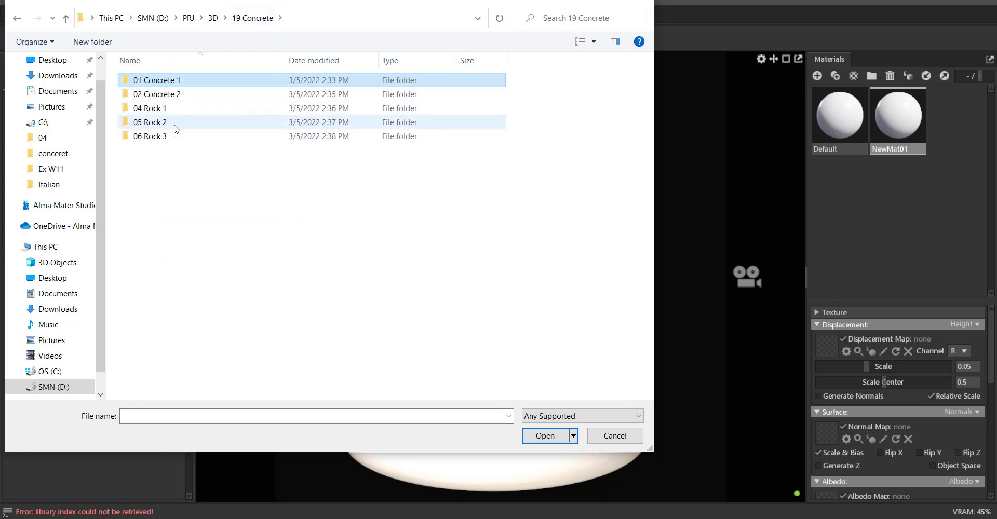
pyautogui.doubleClick(151, 122)
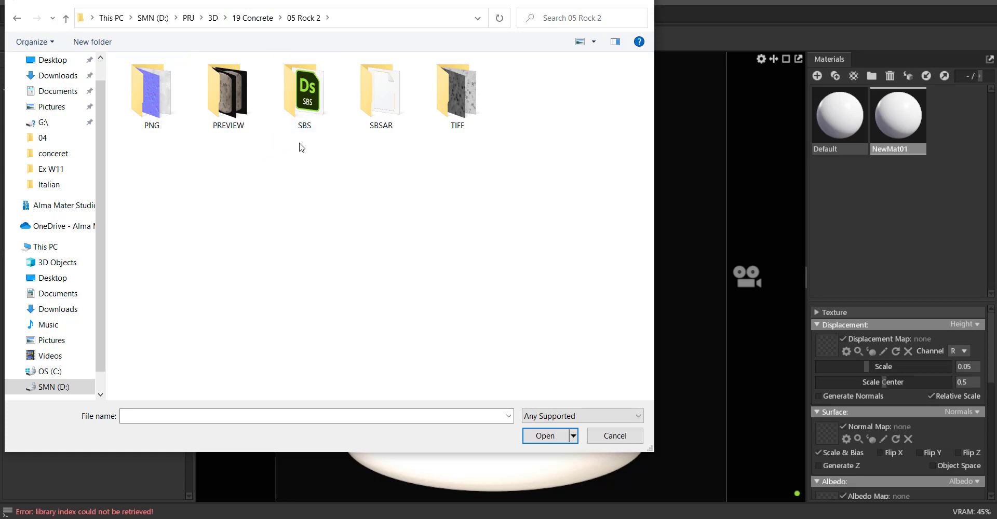
pyautogui.doubleClick(150, 89)
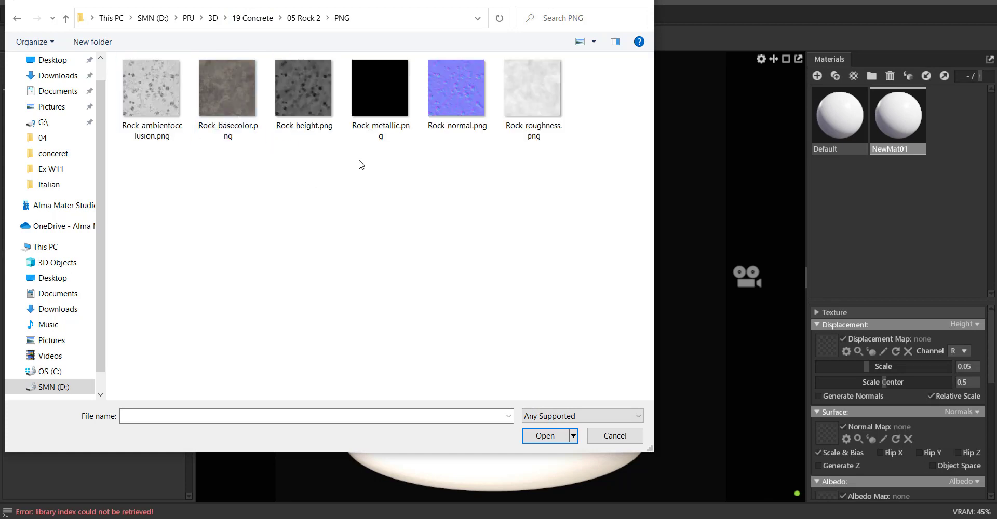
pyautogui.click(614, 435)
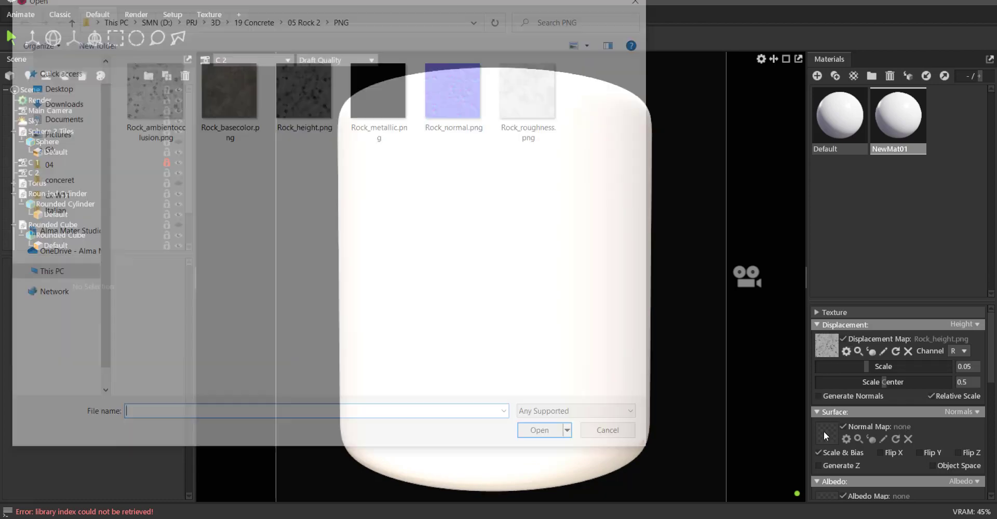
pyautogui.click(605, 430)
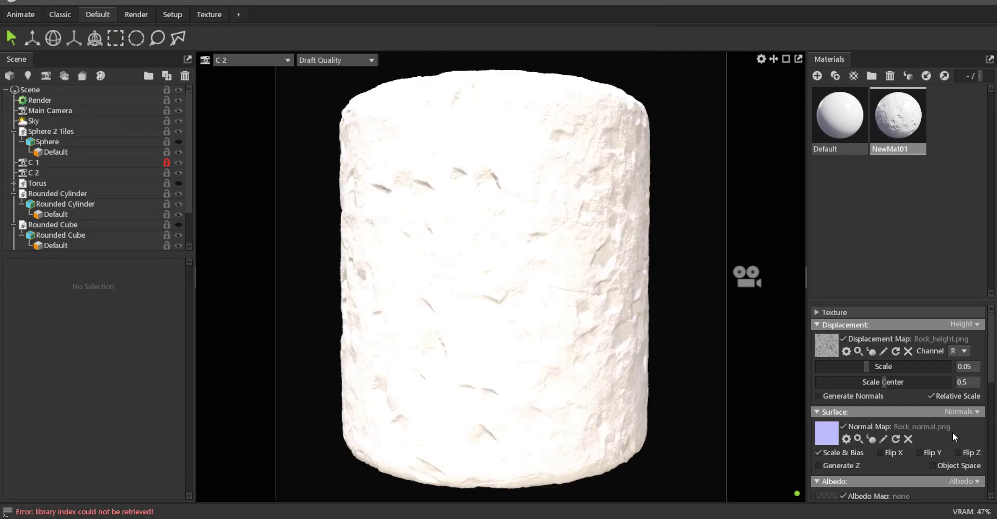
pyautogui.scroll(-3)
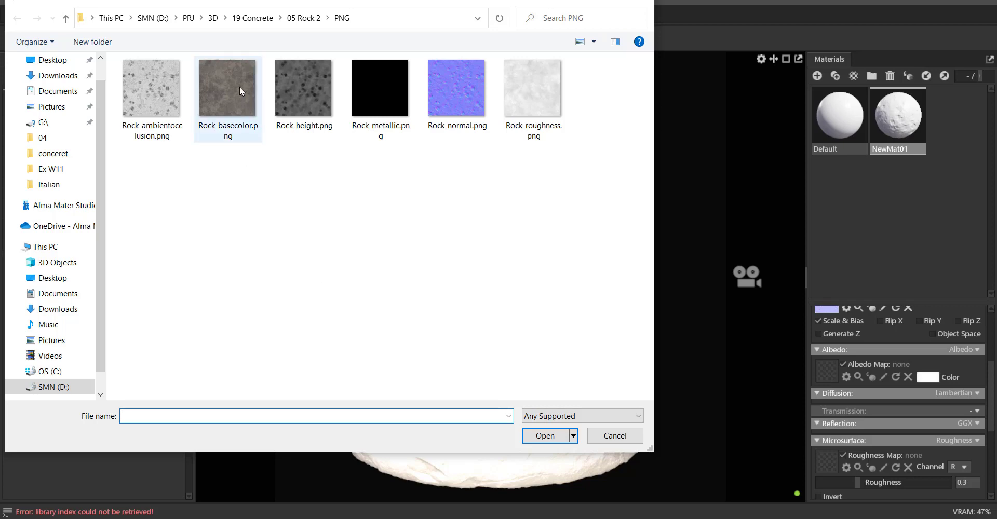
pyautogui.click(614, 435)
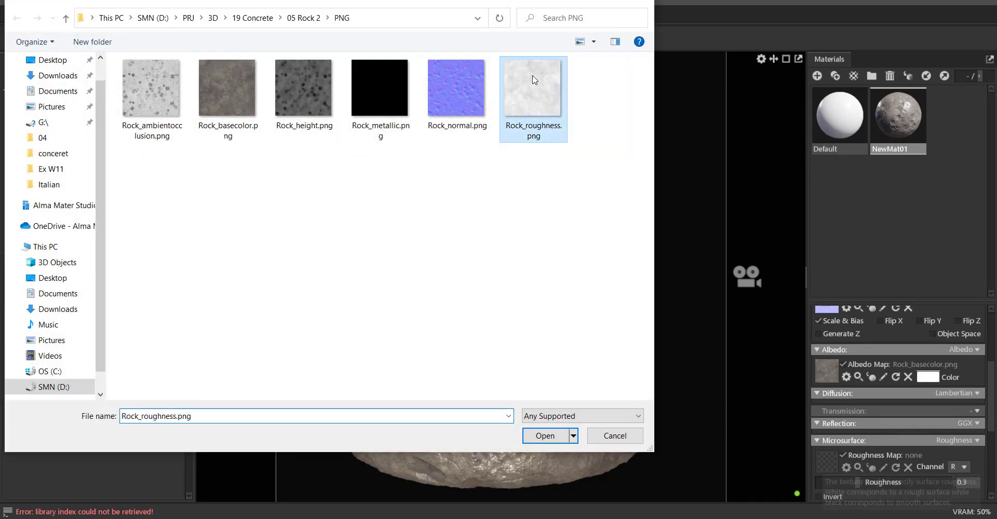
# Step: Load the Rock roughness, metallic and ambient occlusion maps into NewMat01
pyautogui.click(545, 435)
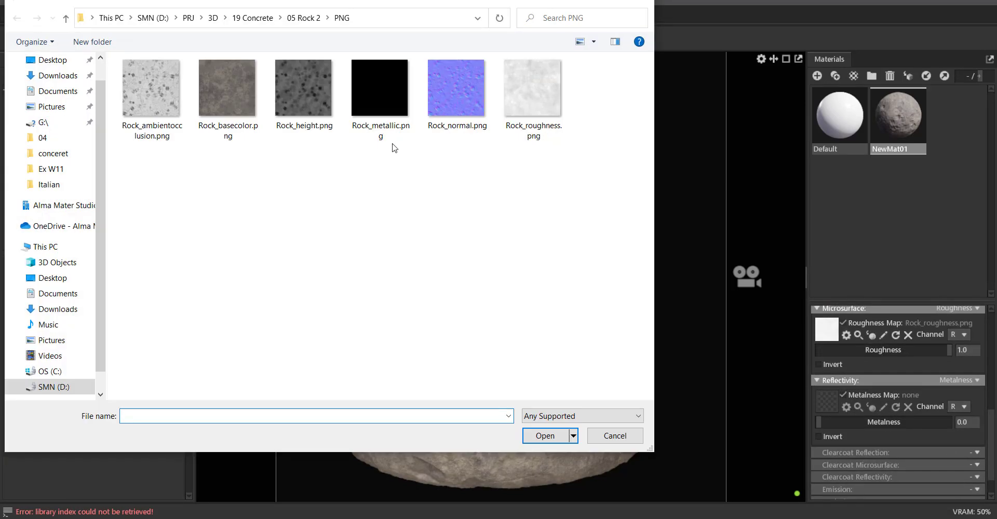
pyautogui.click(544, 435)
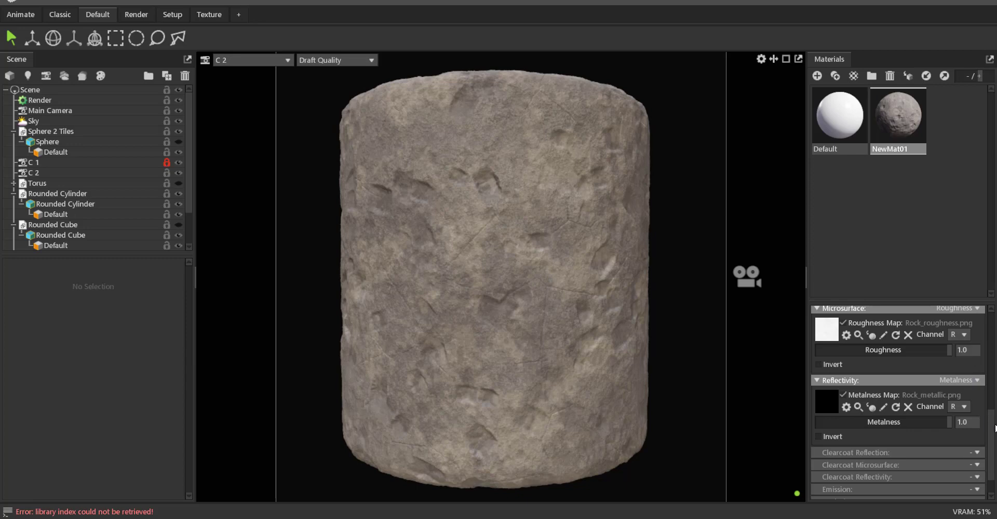
pyautogui.click(975, 469)
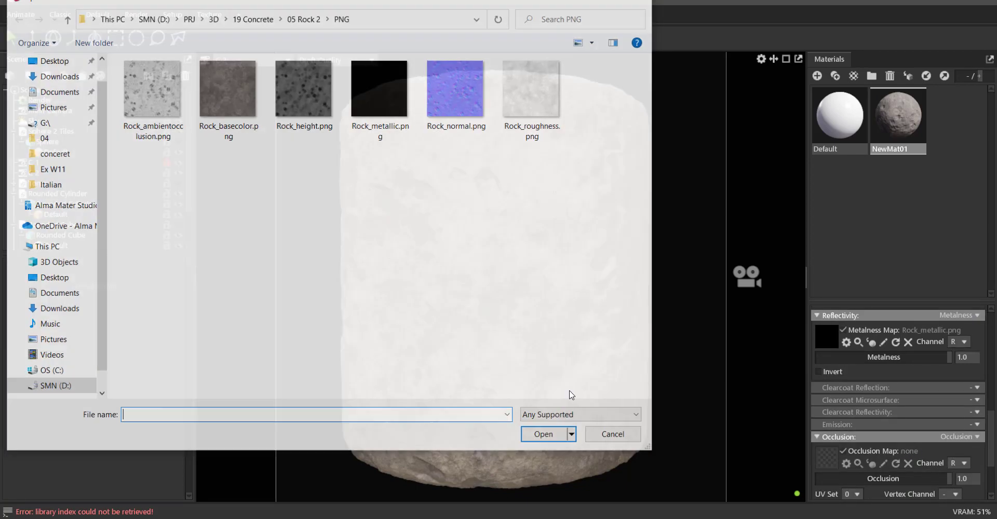
pyautogui.click(542, 435)
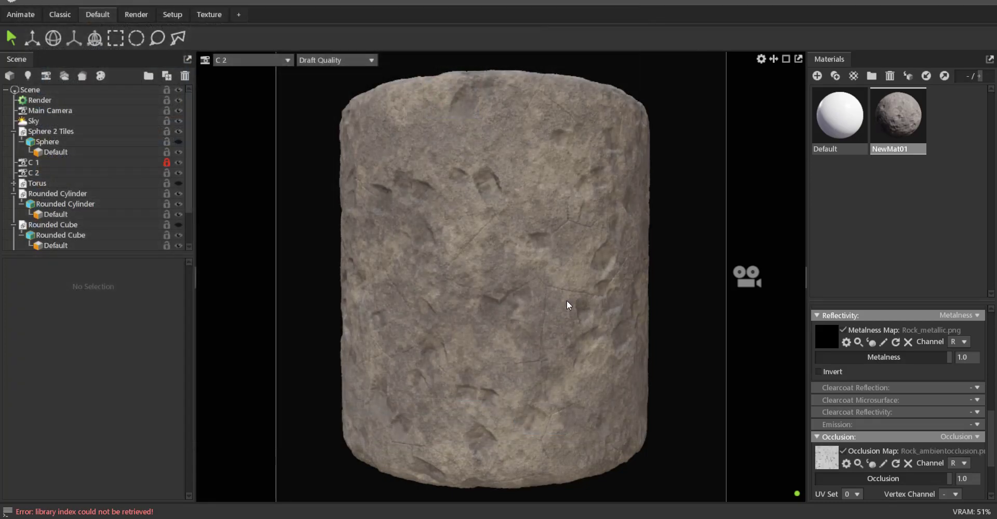
pyautogui.moveTo(446, 247)
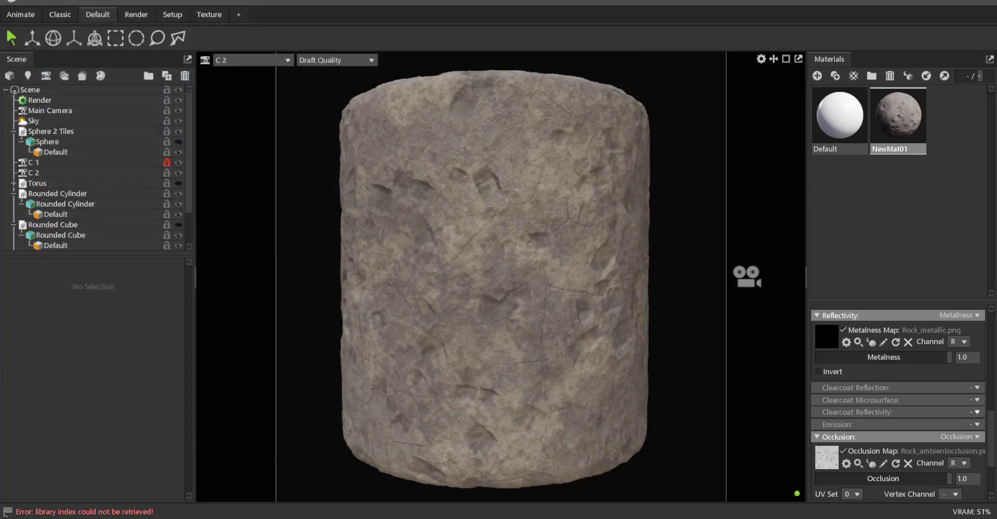
pyautogui.scroll(3)
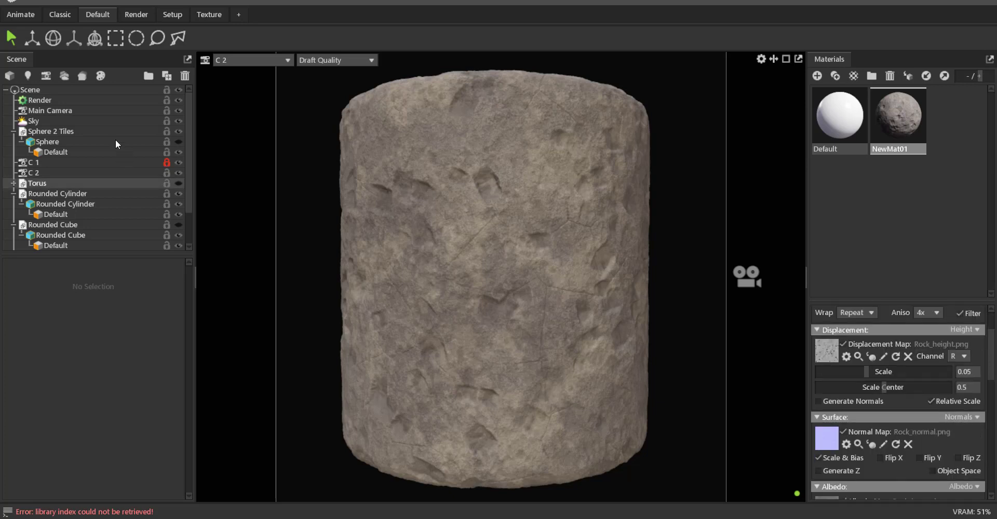
# Step: Render and save the final image of the rock-textured cylinder via Render Output
pyautogui.click(39, 100)
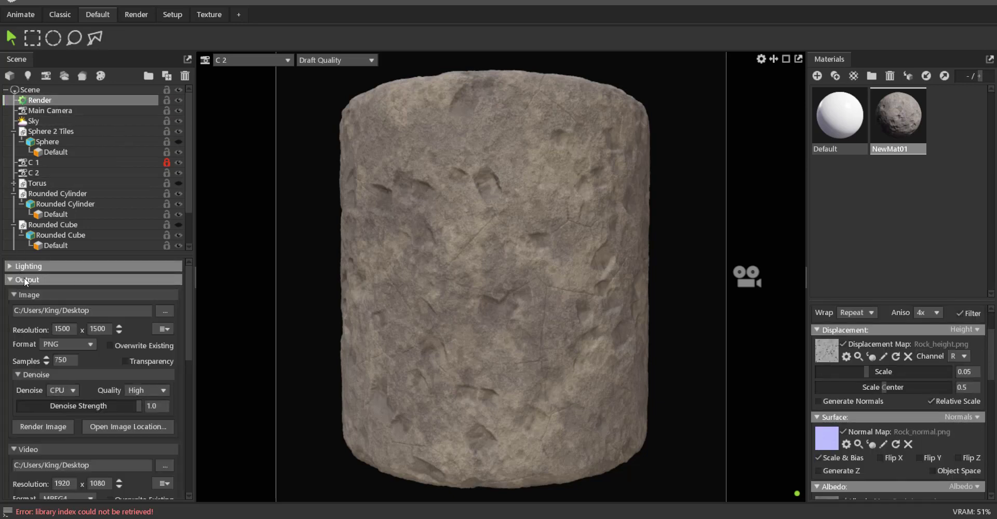
pyautogui.moveTo(44, 427)
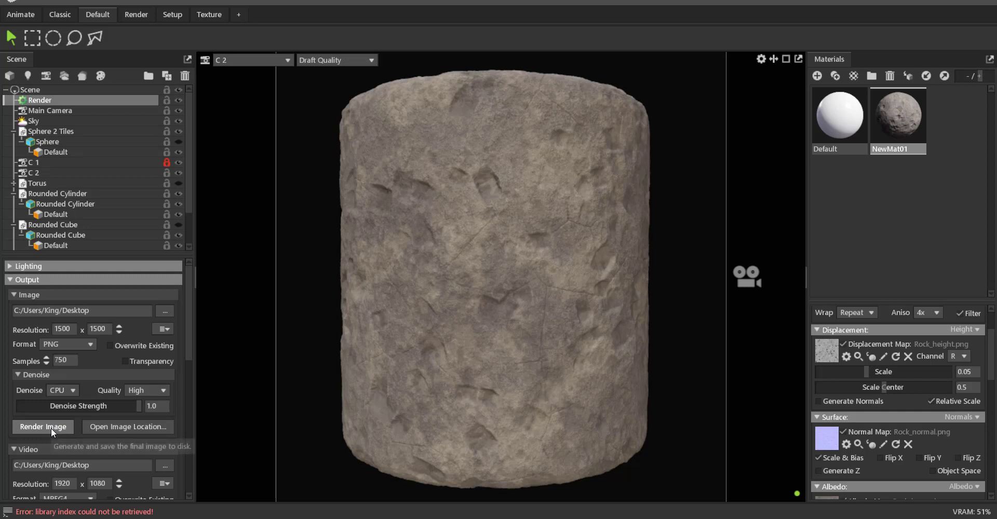
pyautogui.click(43, 427)
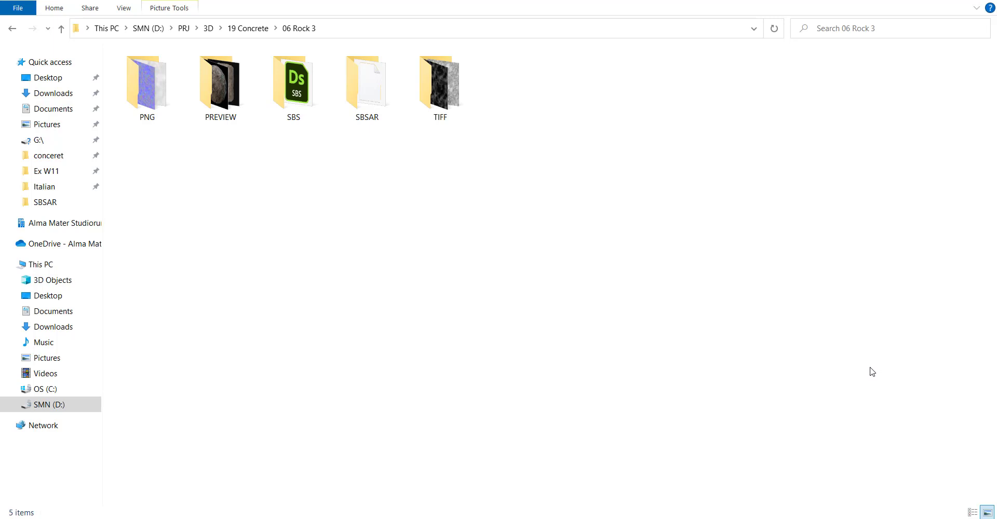
# Step: Browse into a Rock 3 material folder in File Explorer before switching to 3ds Max
pyautogui.doubleClick(367, 75)
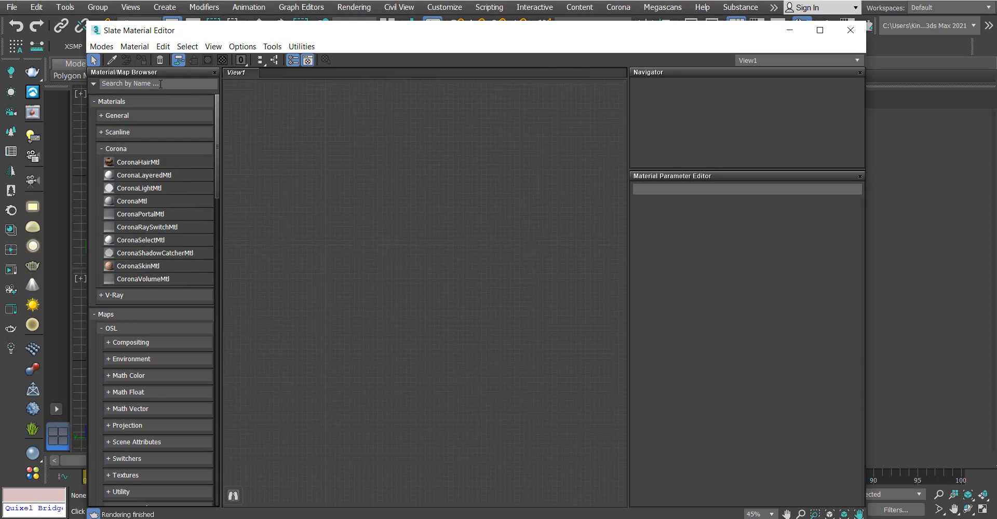
# Step: Create a Substance2 map node via 'substa' search, reposition it and show its empty parameters
pyautogui.write('substa')
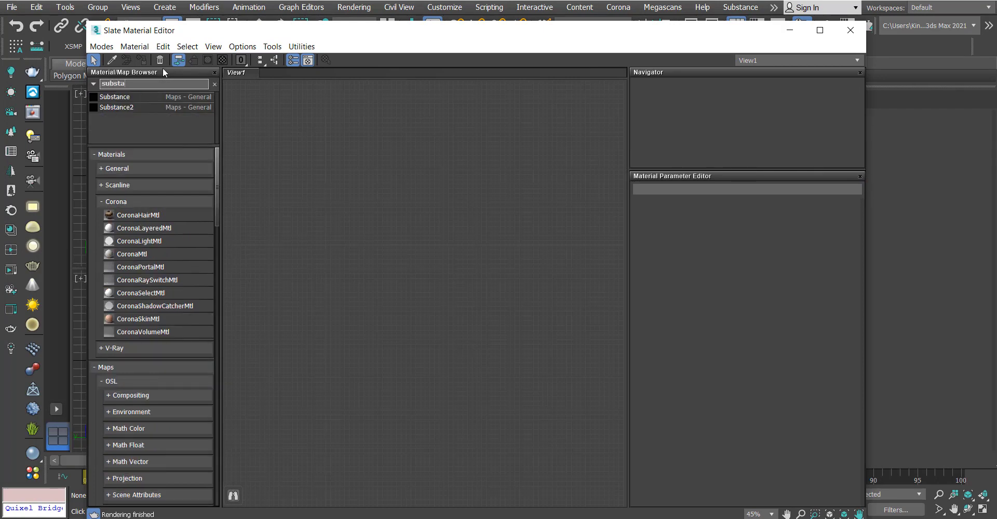
pyautogui.moveTo(356, 162)
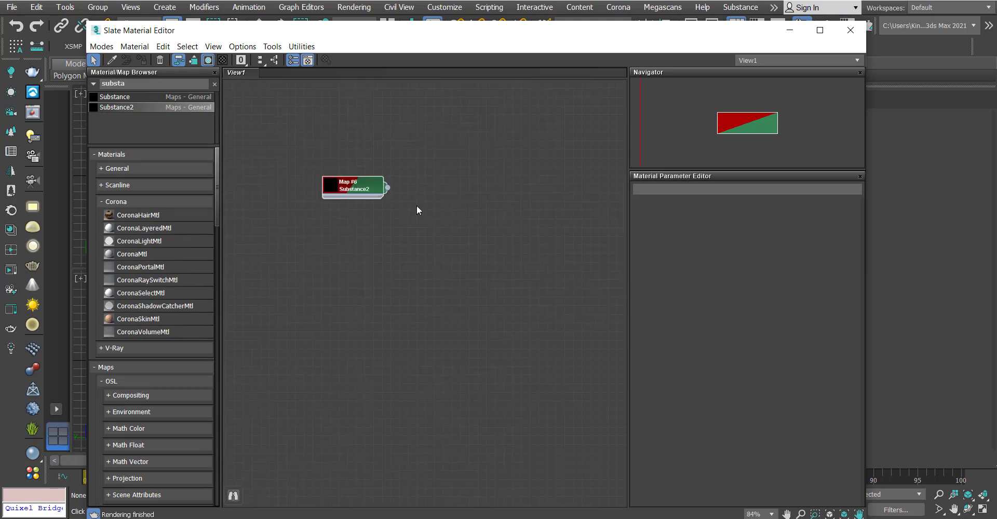
pyautogui.moveTo(353, 185); pyautogui.dragTo(353, 168)
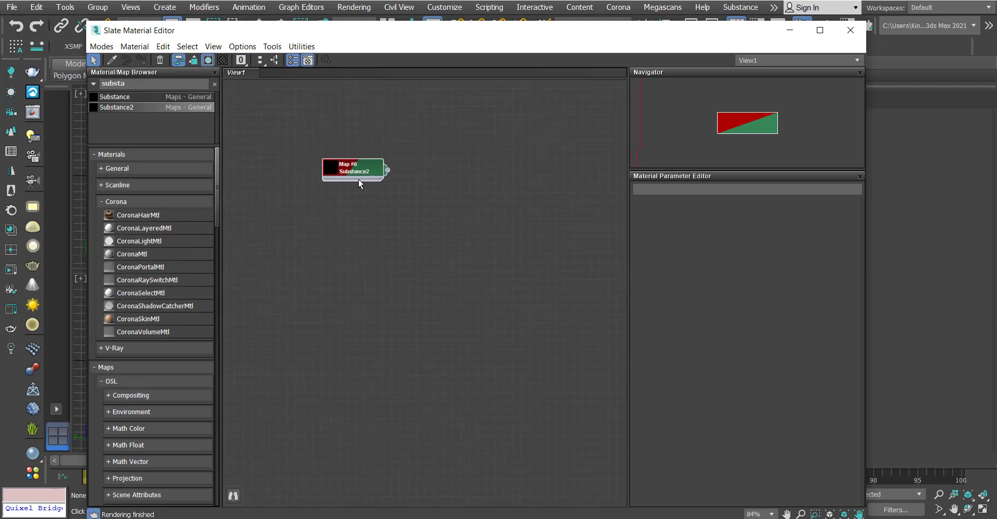
pyautogui.click(353, 169)
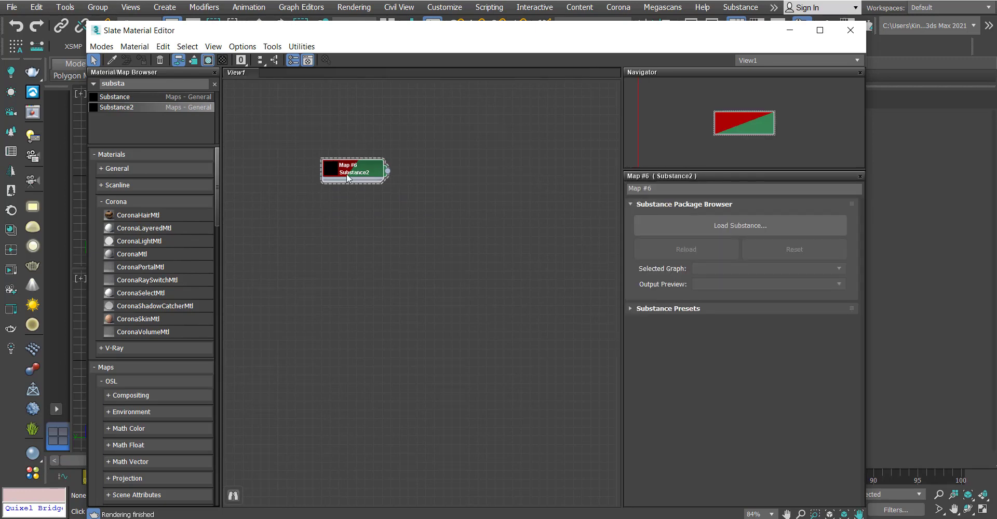
pyautogui.moveTo(353, 172); pyautogui.dragTo(362, 161)
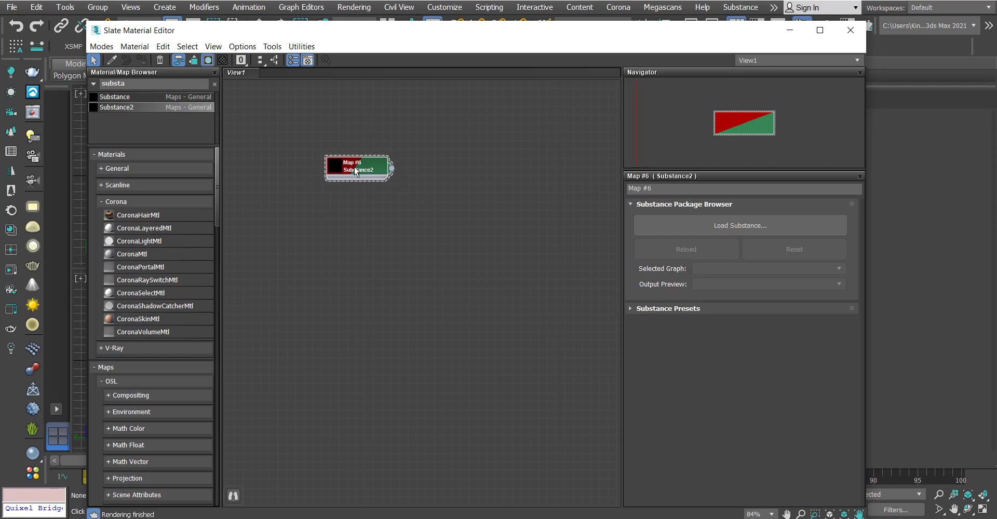
pyautogui.moveTo(358, 169); pyautogui.dragTo(381, 177)
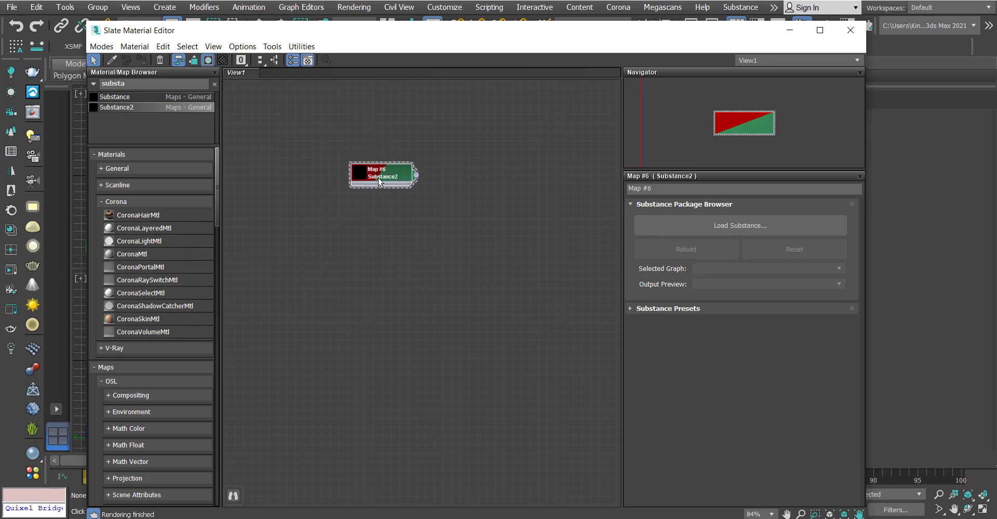
pyautogui.moveTo(381, 177); pyautogui.dragTo(354, 169)
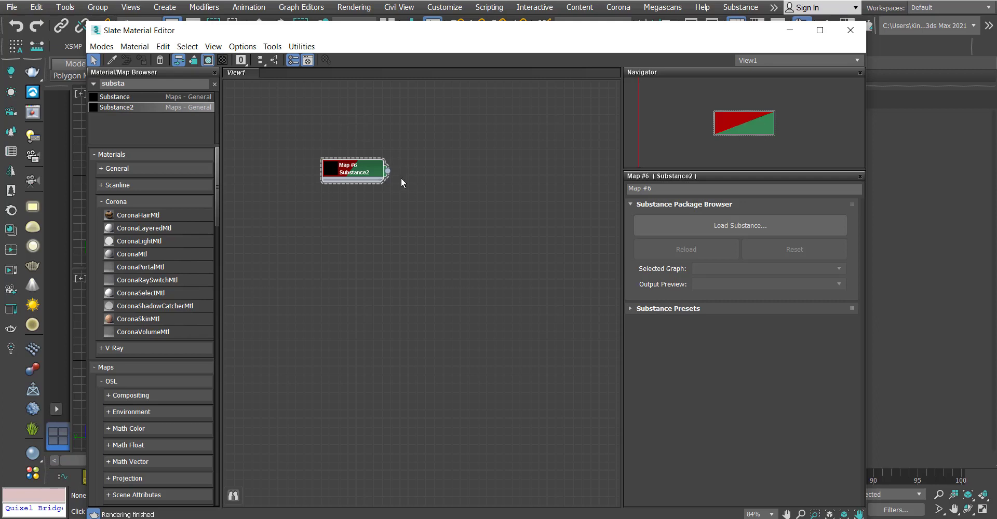
pyautogui.moveTo(353, 168); pyautogui.dragTo(366, 203)
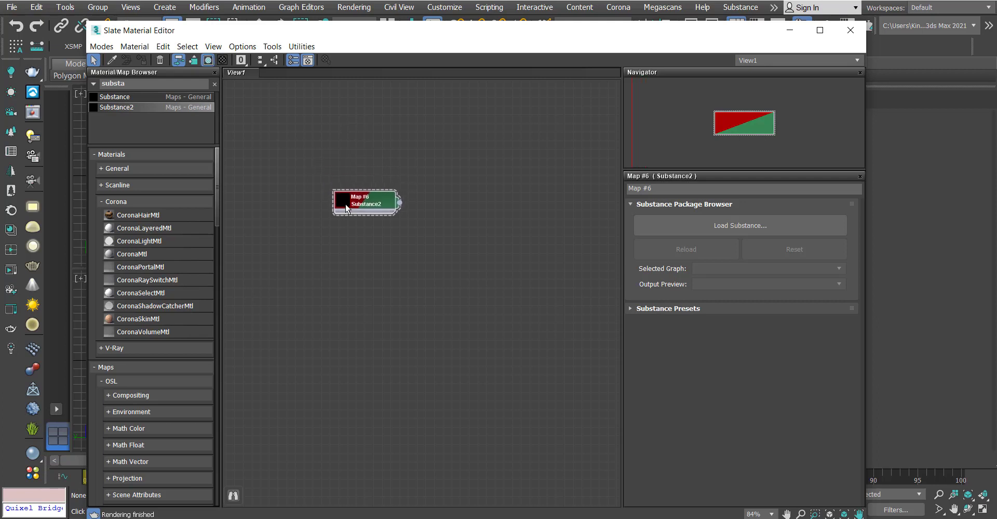
pyautogui.moveTo(365, 203); pyautogui.dragTo(352, 168)
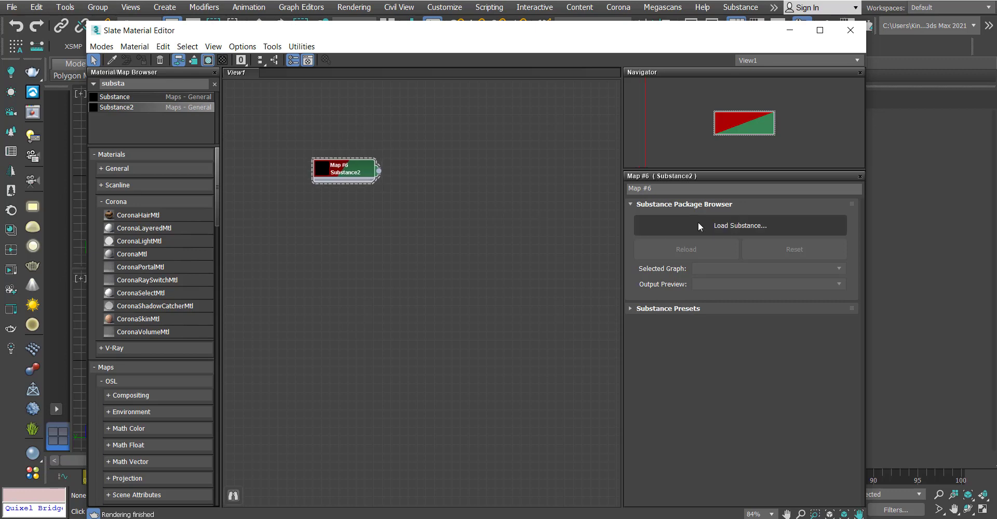
# Step: Load Rock3.sbsar from 19 Concrete > 06 Rock 3 into the Substance2 map
pyautogui.click(739, 225)
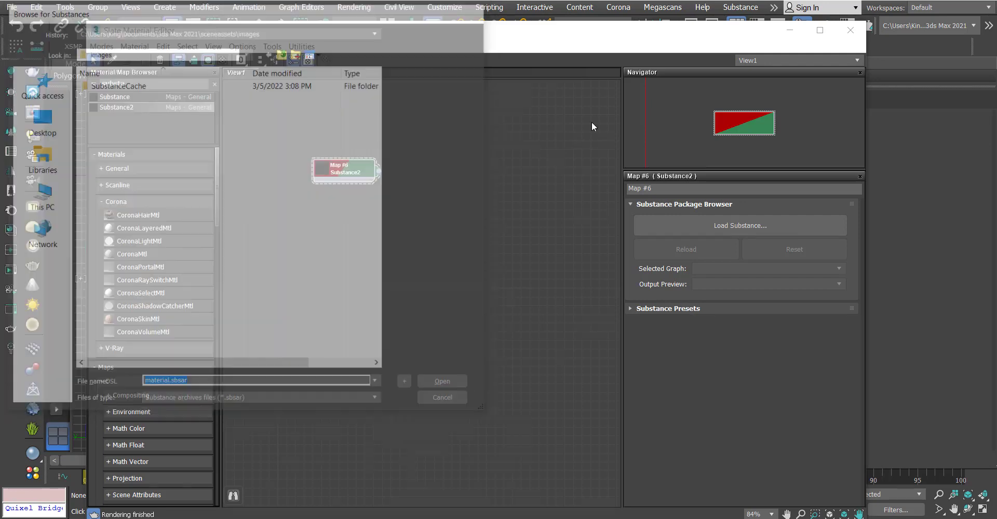
pyautogui.click(38, 197)
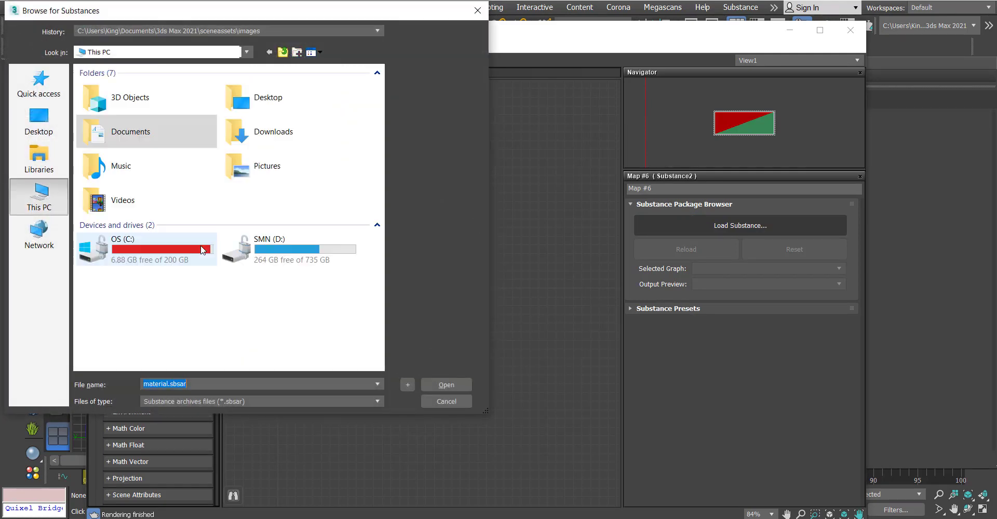
pyautogui.doubleClick(147, 250)
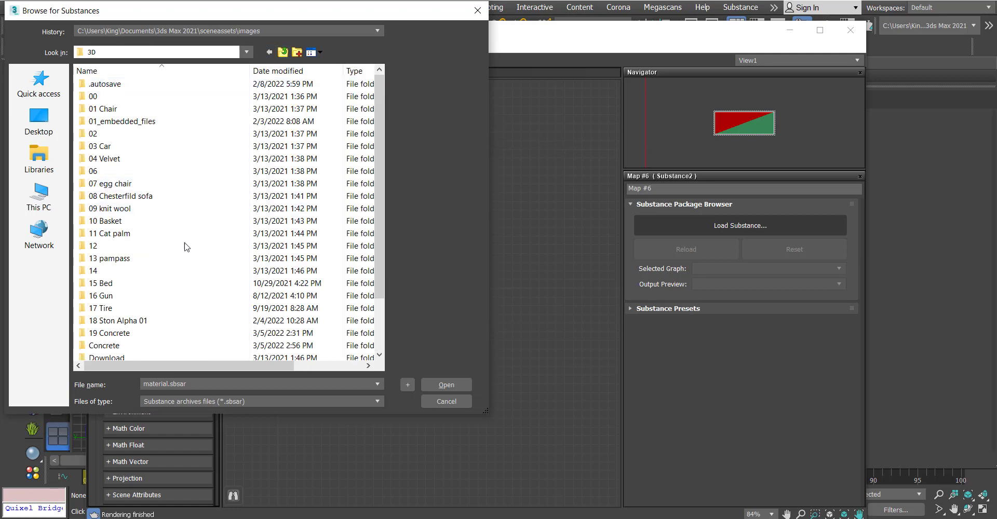
pyautogui.doubleClick(109, 334)
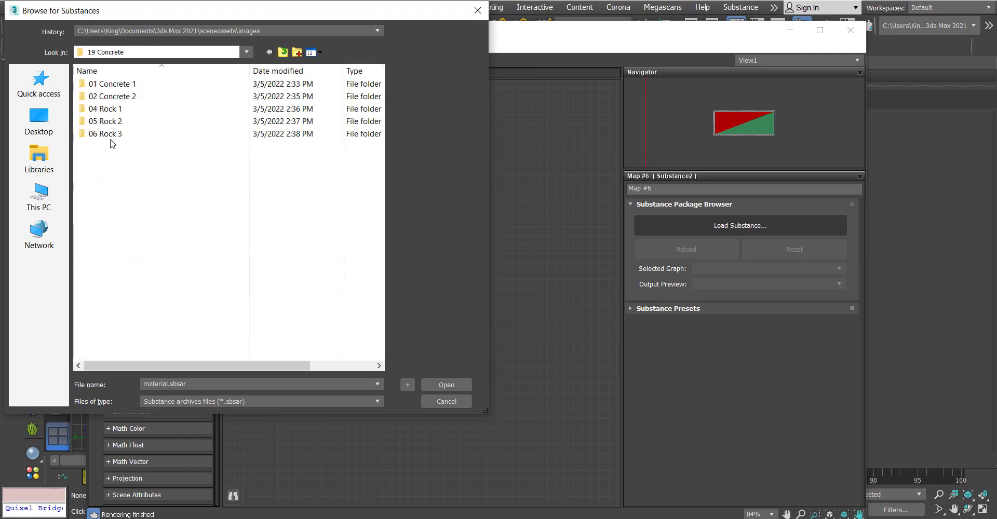
pyautogui.doubleClick(105, 134)
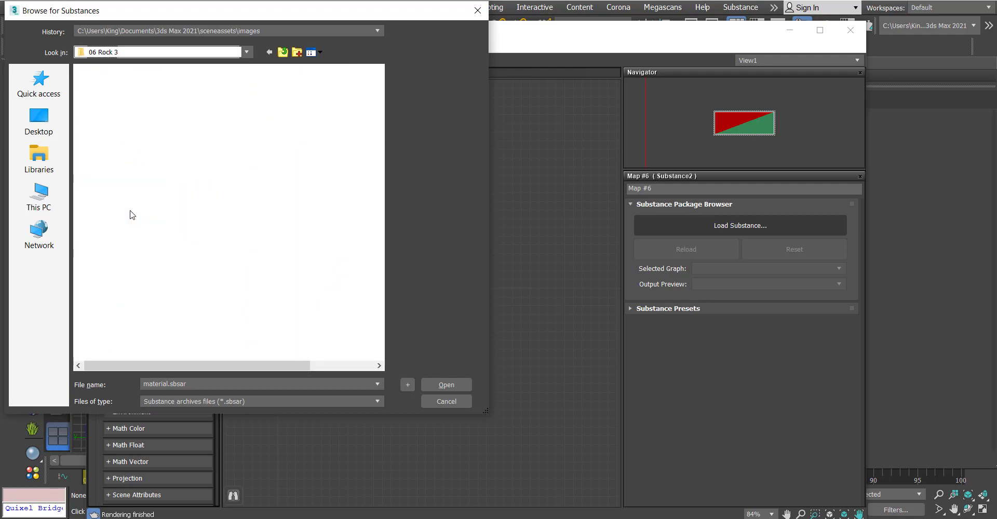
pyautogui.click(445, 400)
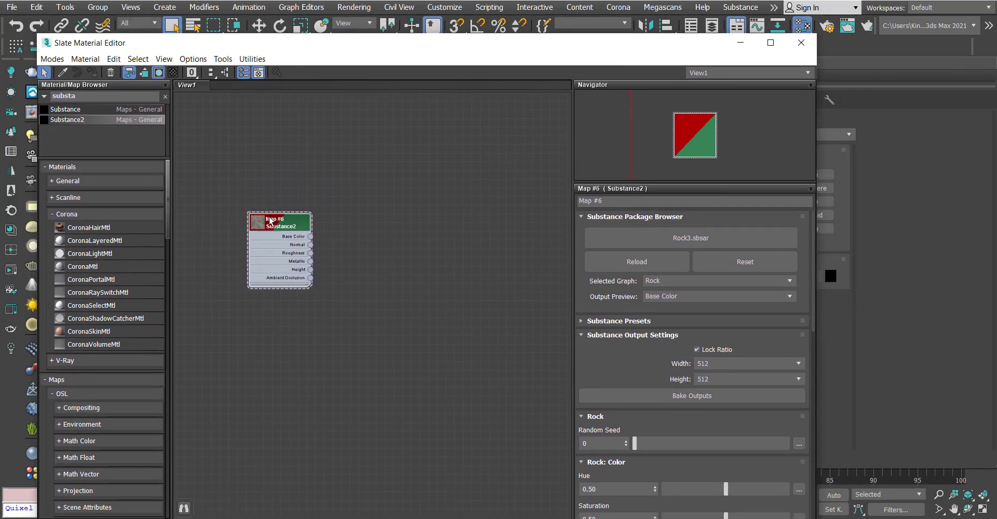
# Step: Run Substance To Corona on the Rock map, then inspect the new Corona material and the map parameters
pyautogui.click(774, 7)
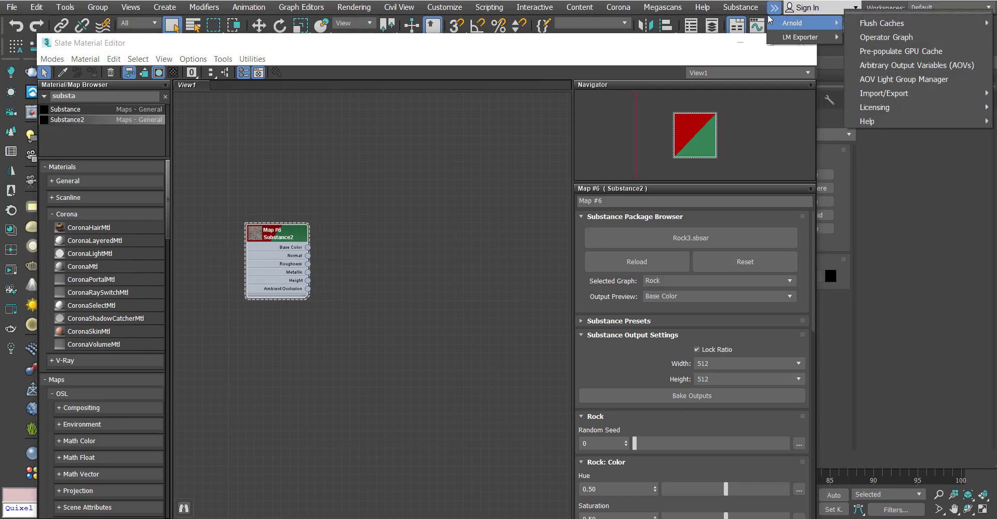
pyautogui.click(740, 7)
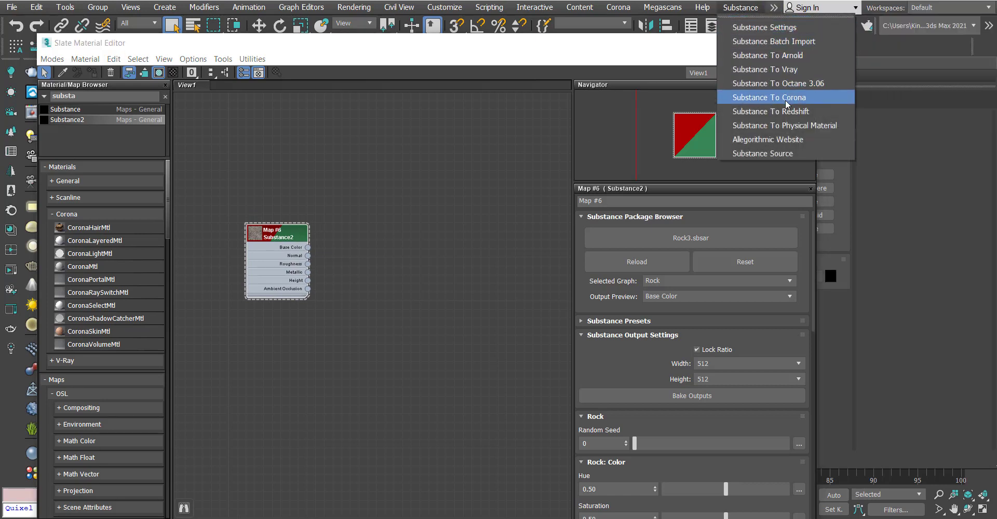
pyautogui.click(768, 98)
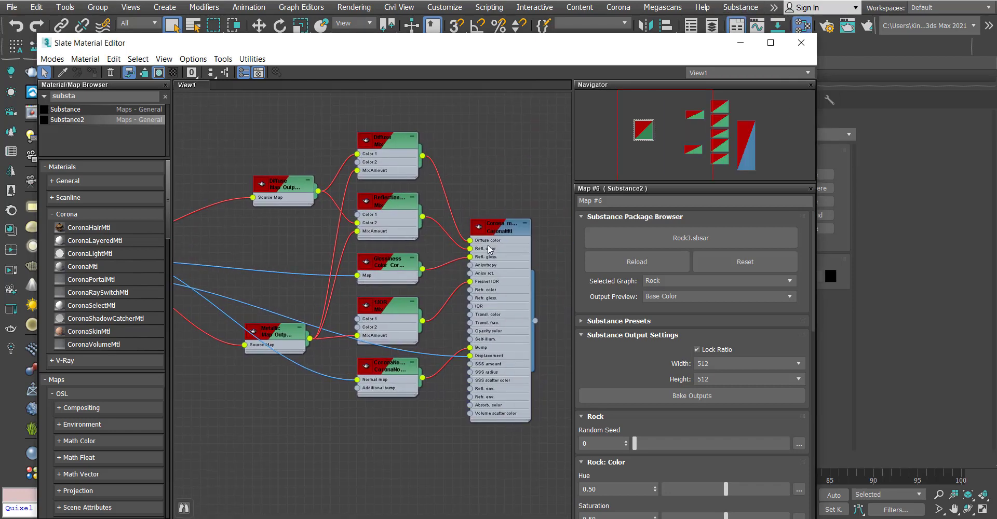
pyautogui.click(499, 227)
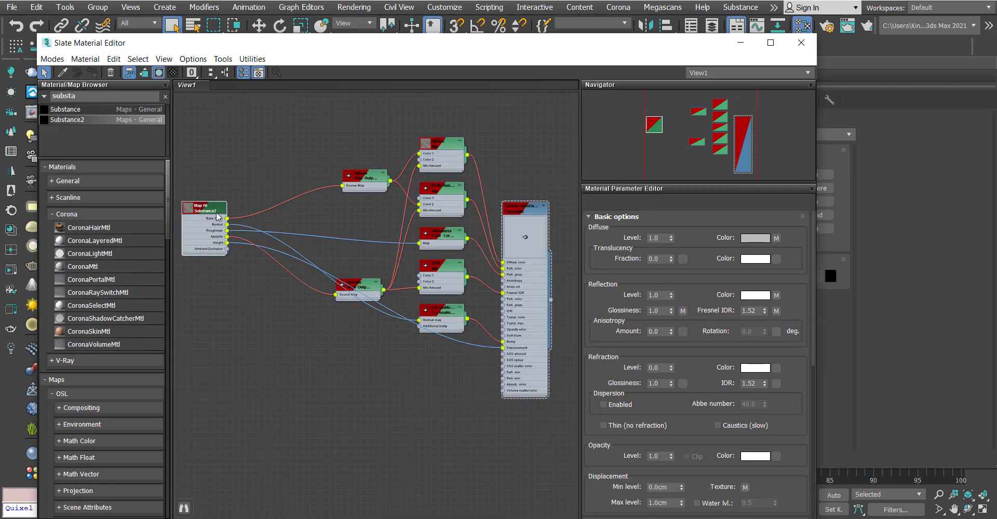
pyautogui.click(204, 210)
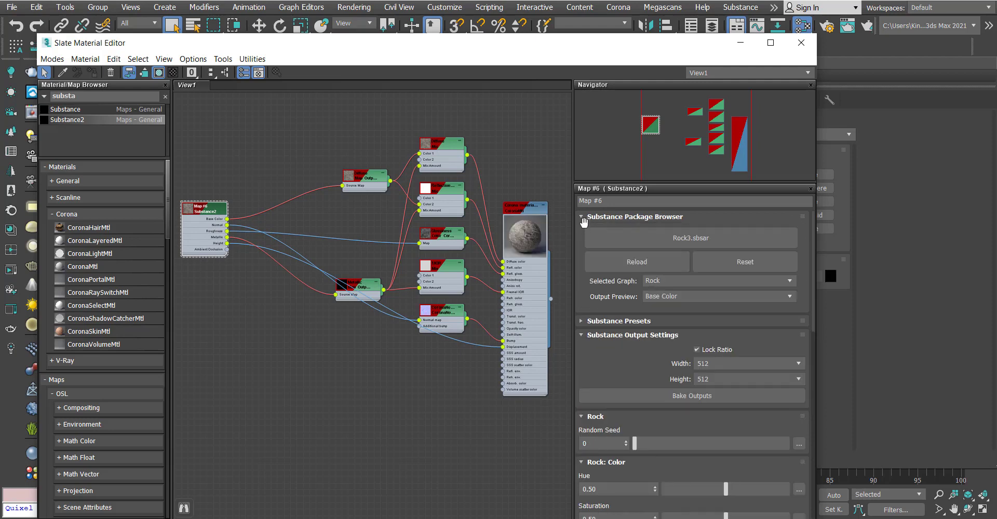
pyautogui.click(580, 217)
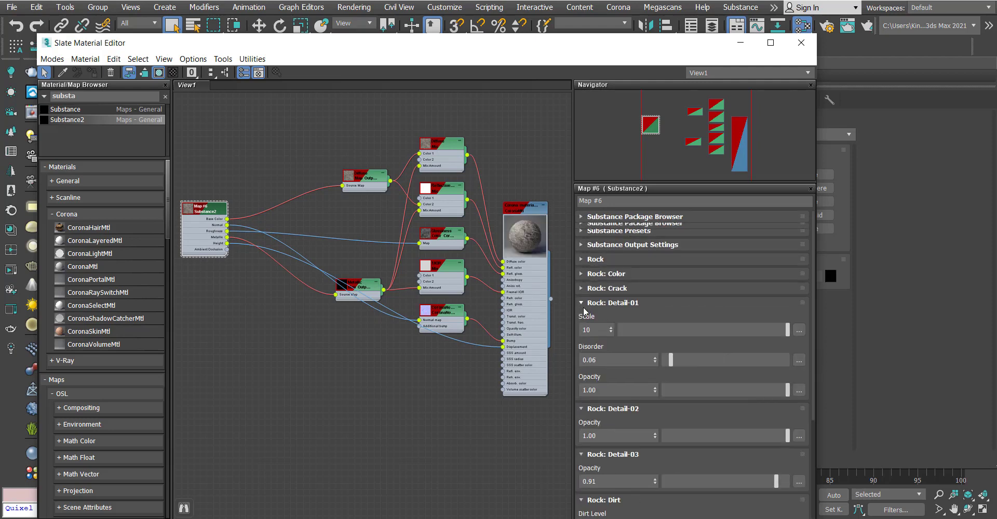
pyautogui.click(613, 302)
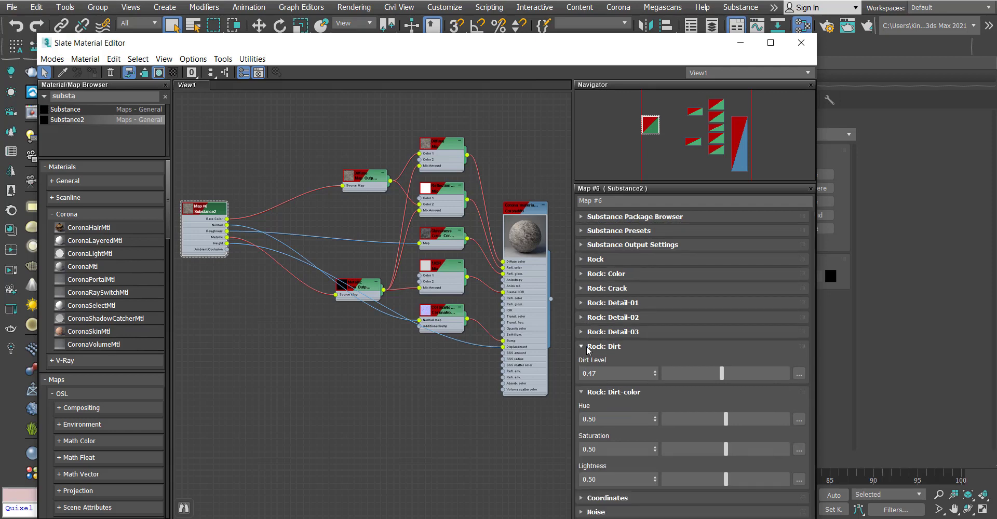
pyautogui.click(580, 347)
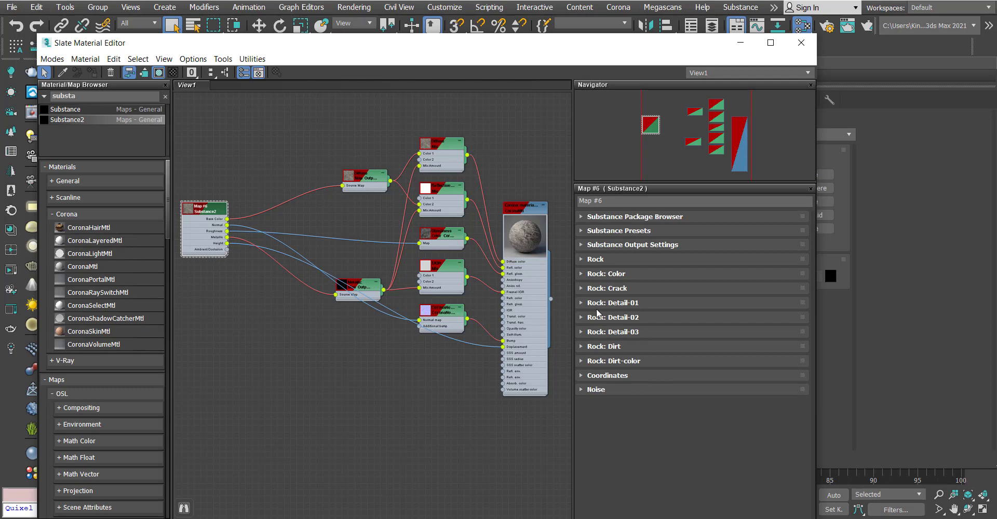
pyautogui.click(605, 273)
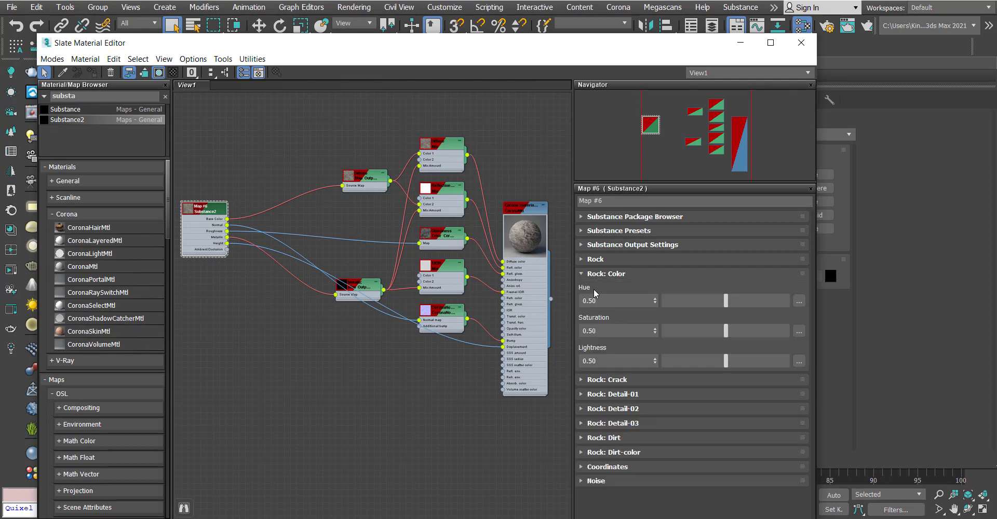
pyautogui.click(605, 273)
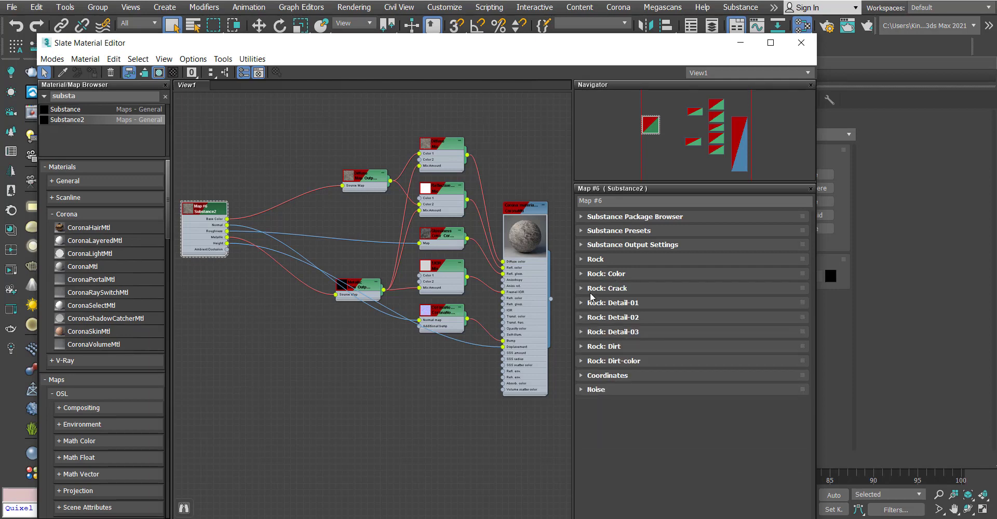
pyautogui.click(607, 288)
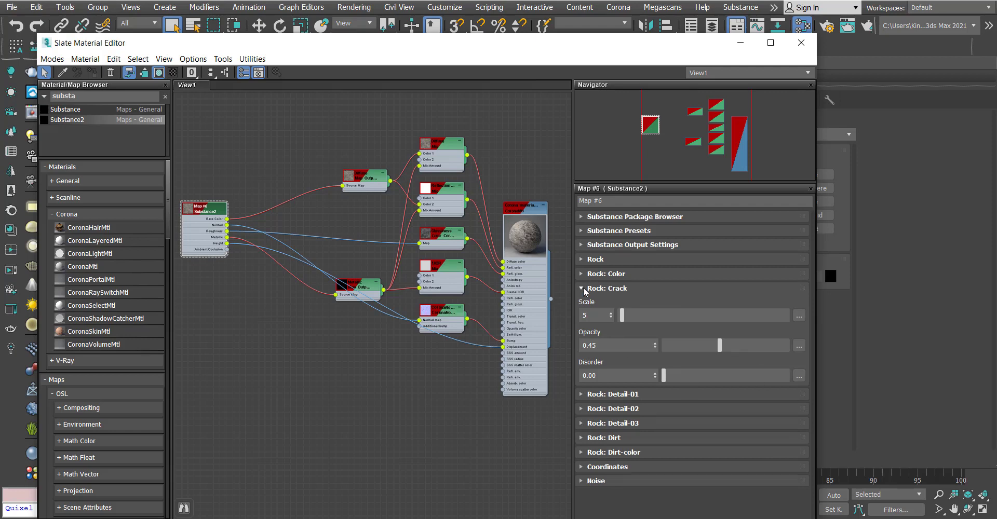